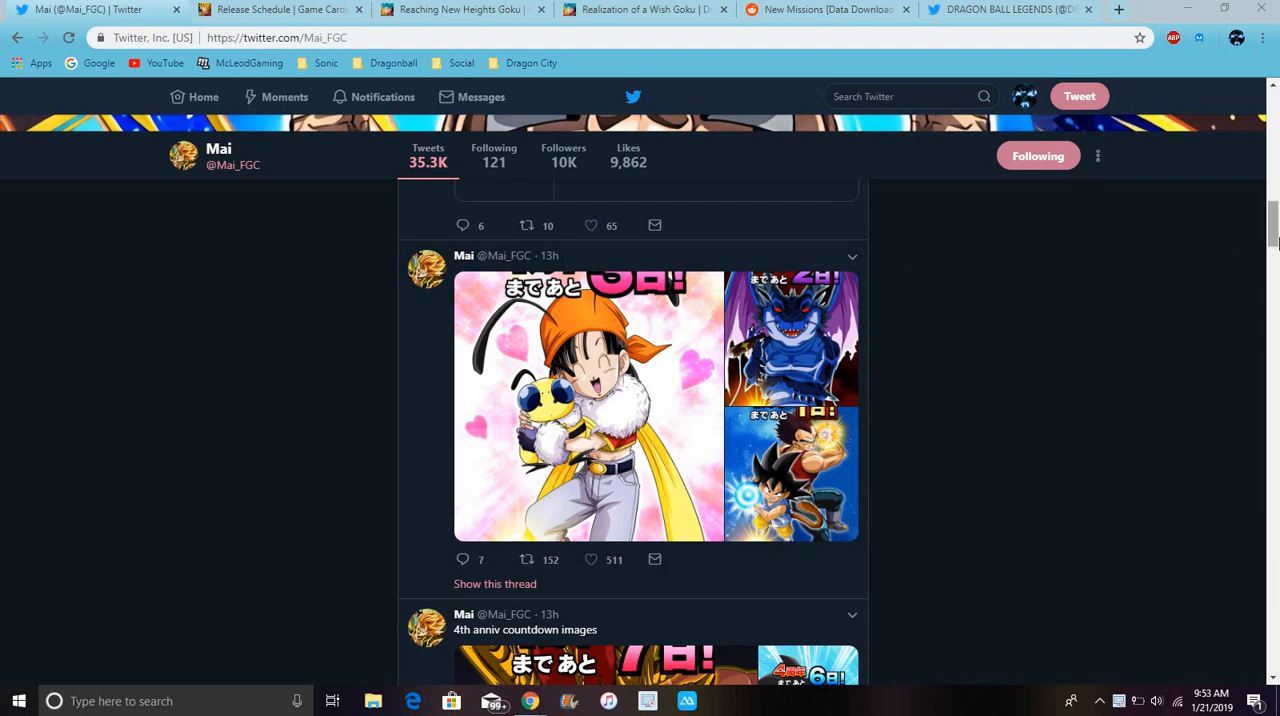
- Pause the INT Goku awakening video and scroll Mai_FGC's timeline to the 4th anniversary countdown tweet
scroll(down, 3)
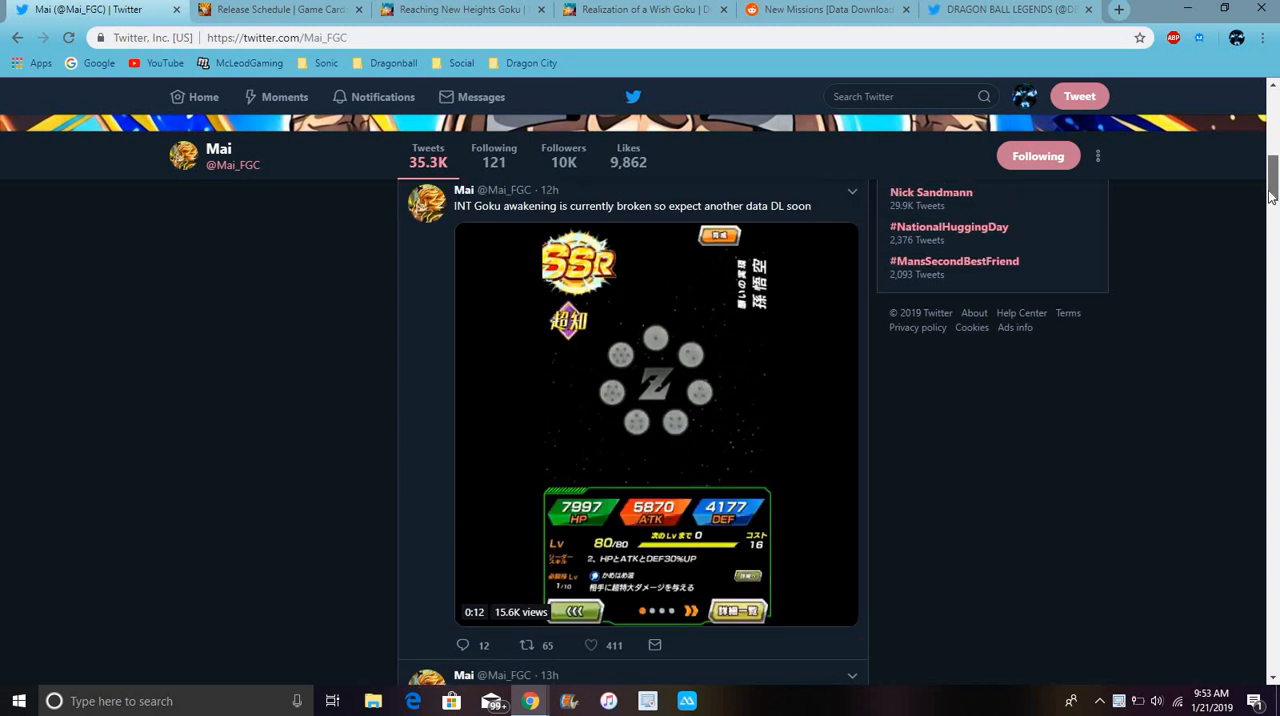
click(655, 425)
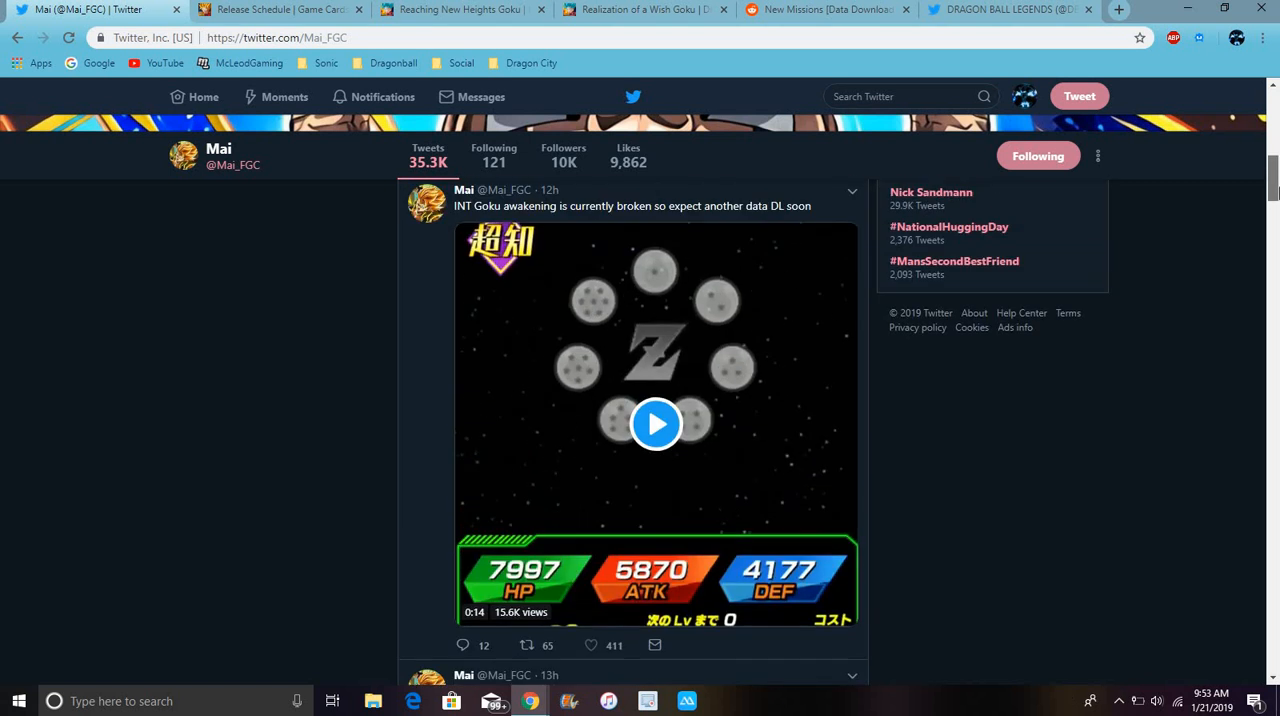
scroll(down, 3)
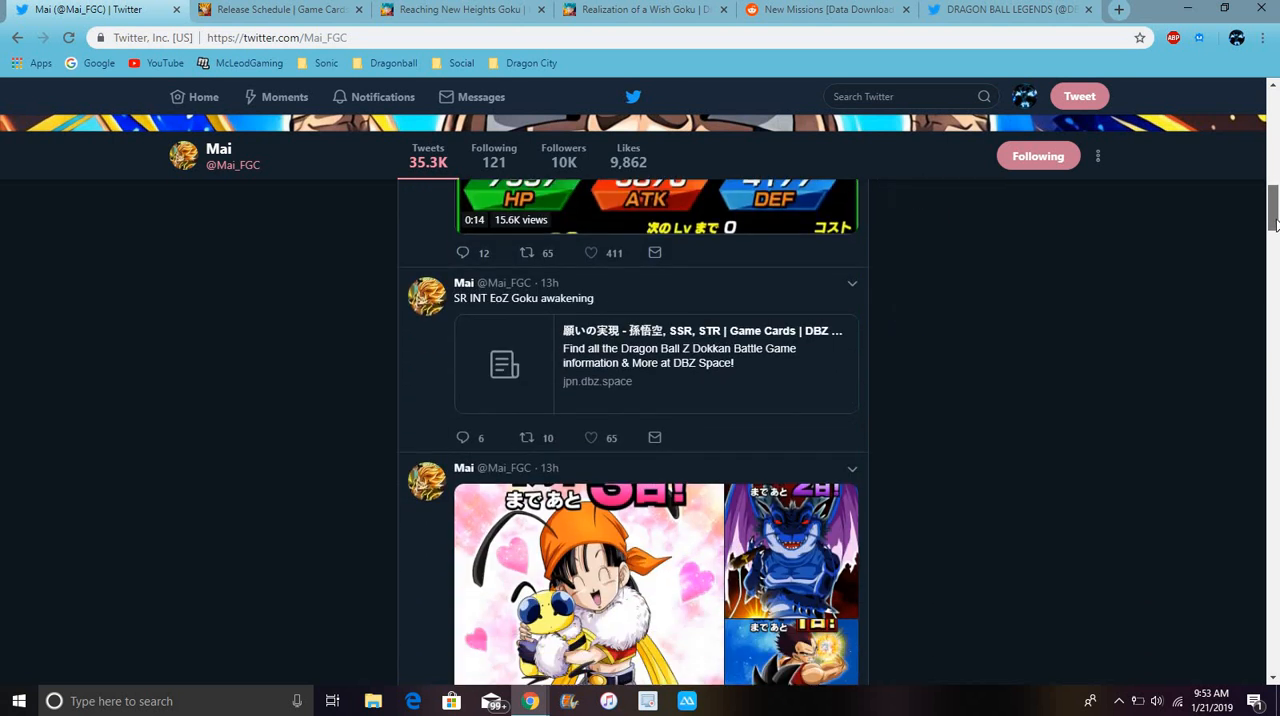
scroll(down, 3)
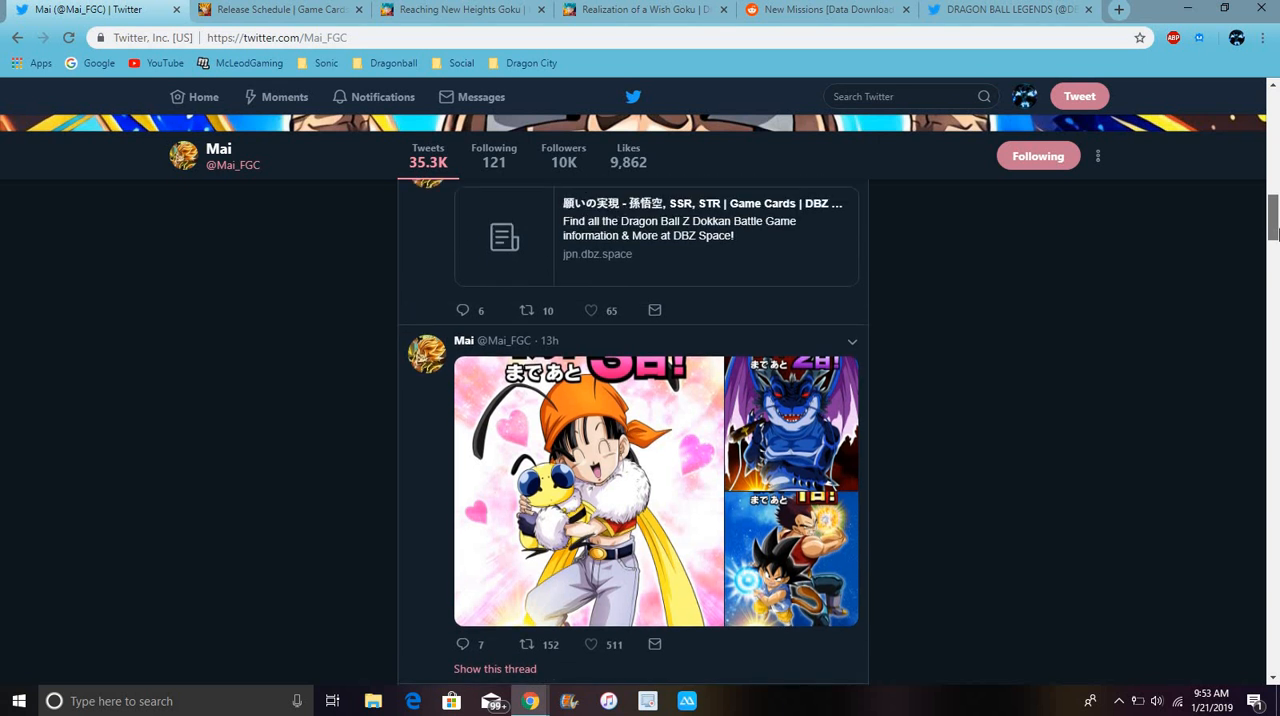
scroll(down, 3)
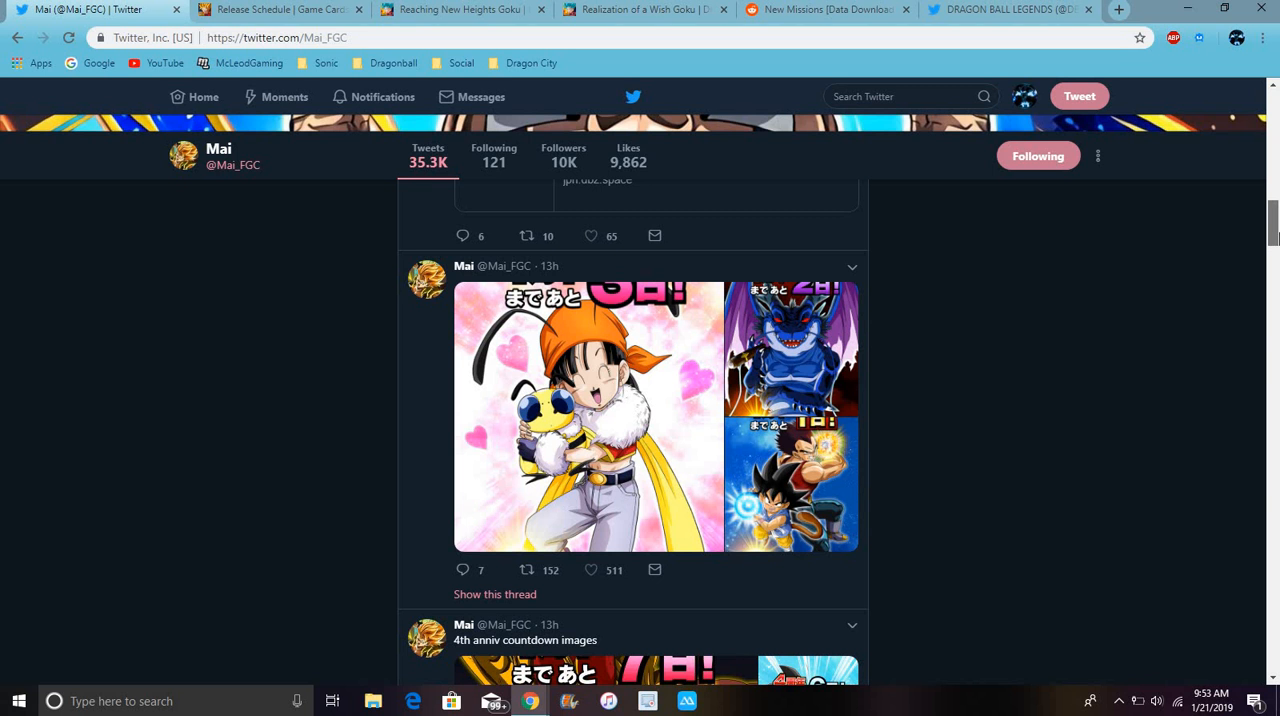
scroll(down, 3)
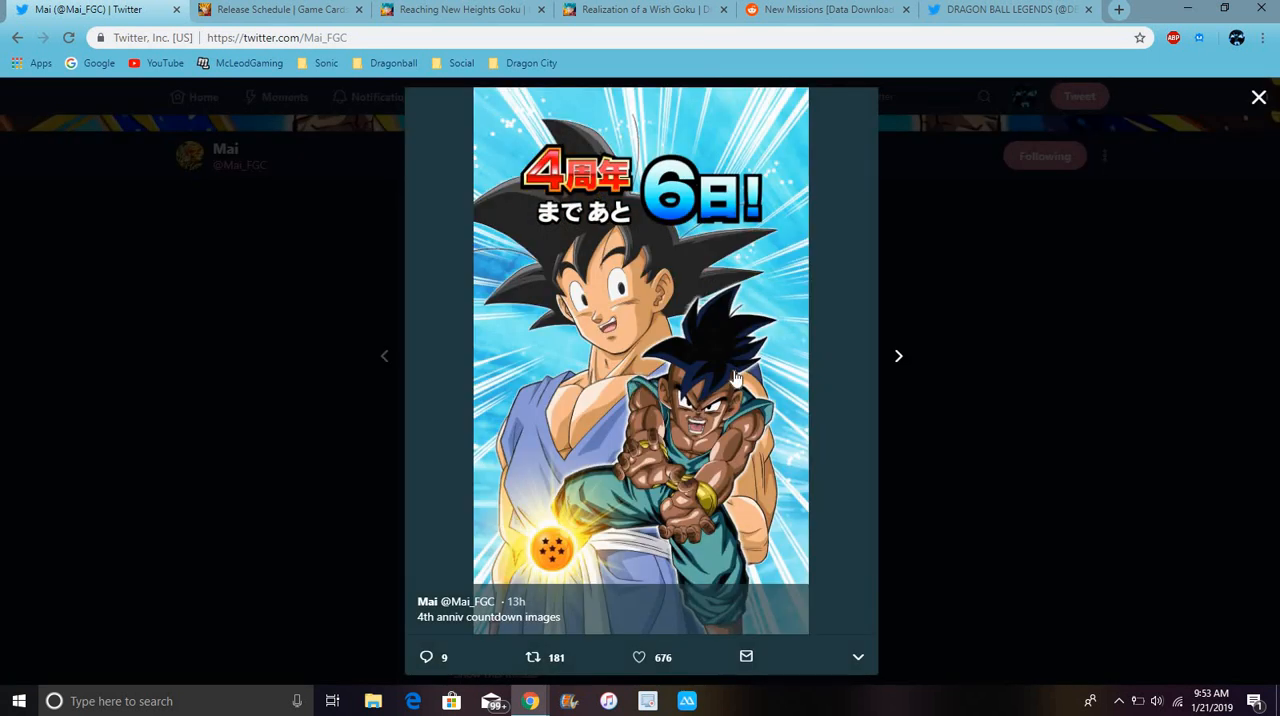
- Step through the 4th anniversary countdown images down to one day left, then close the viewer
click(897, 356)
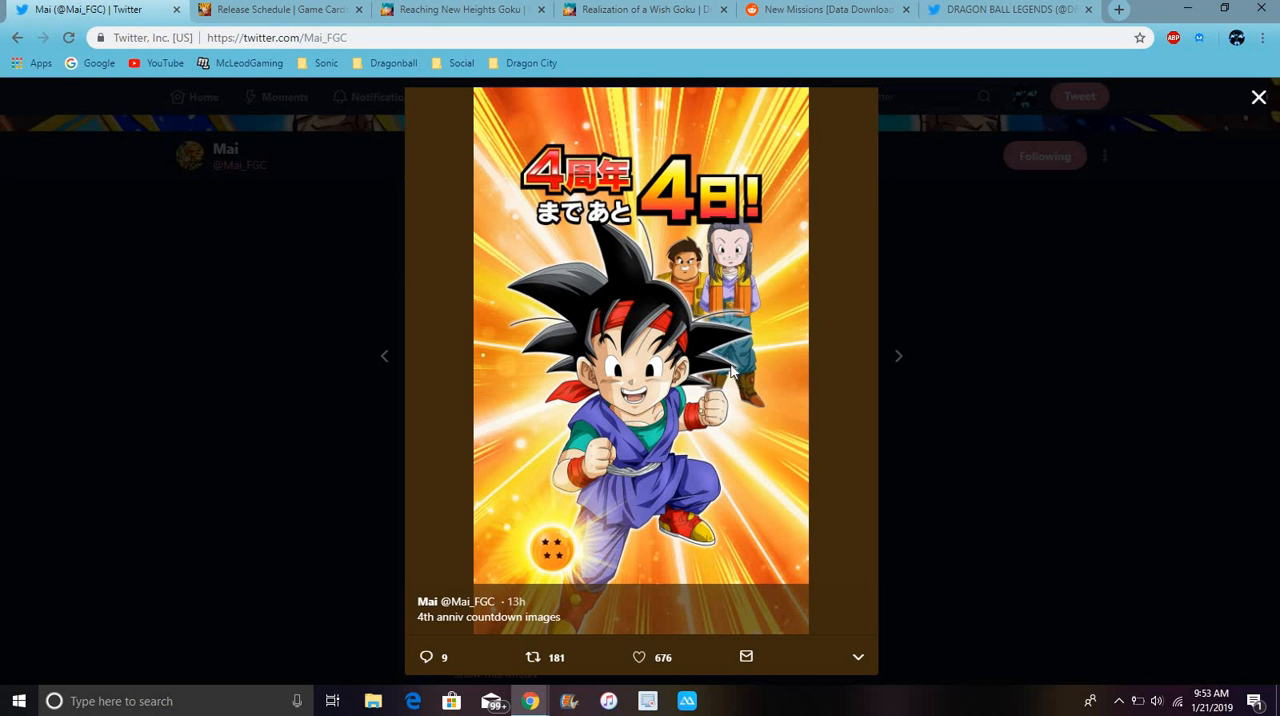
click(1258, 97)
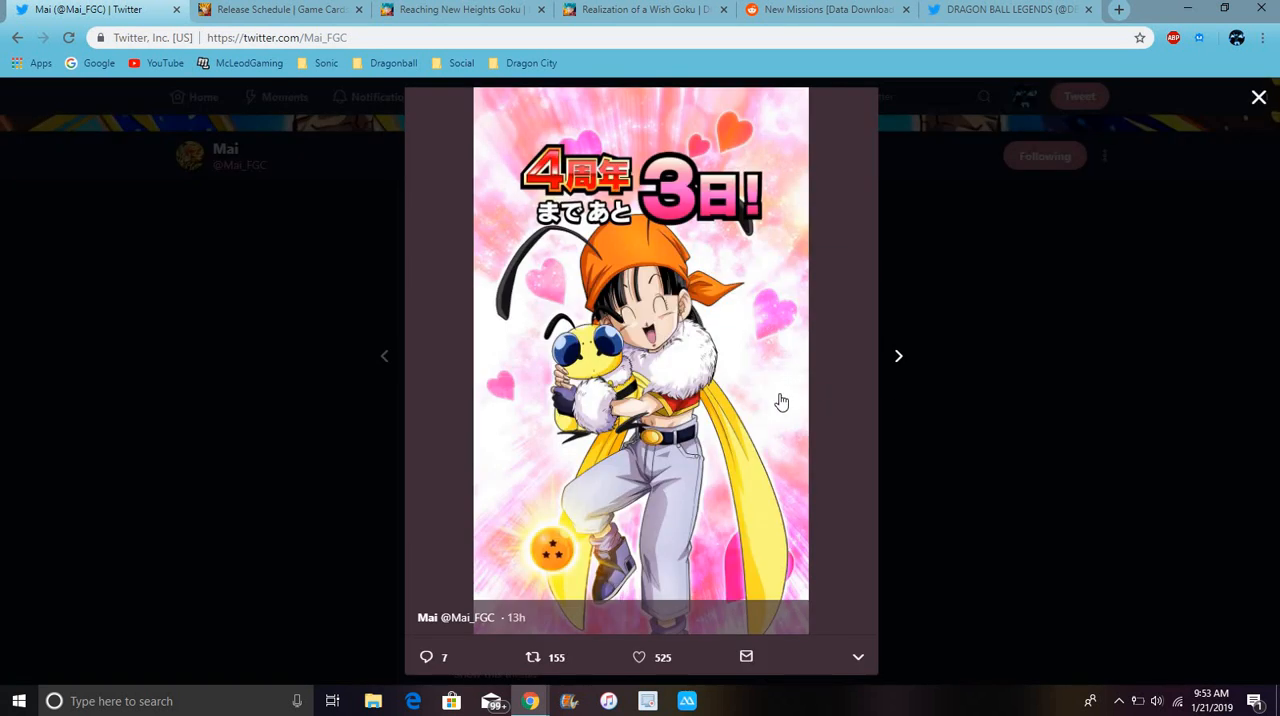
click(897, 355)
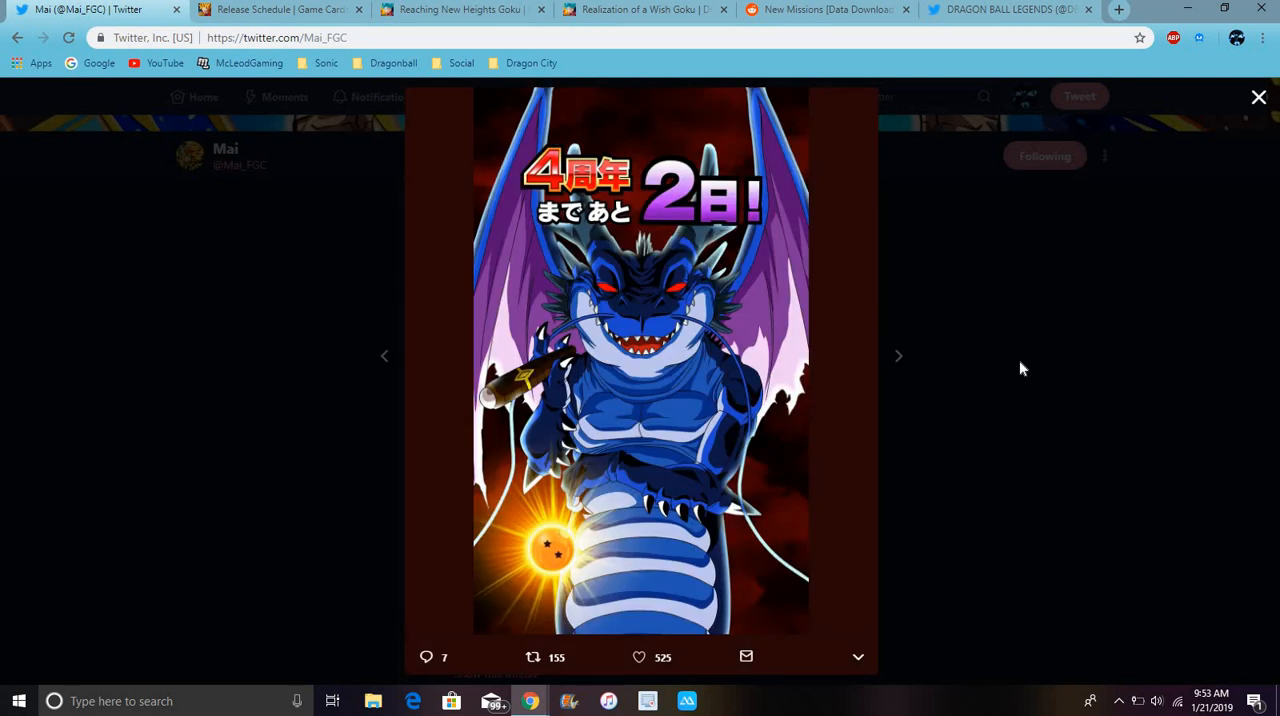
click(898, 356)
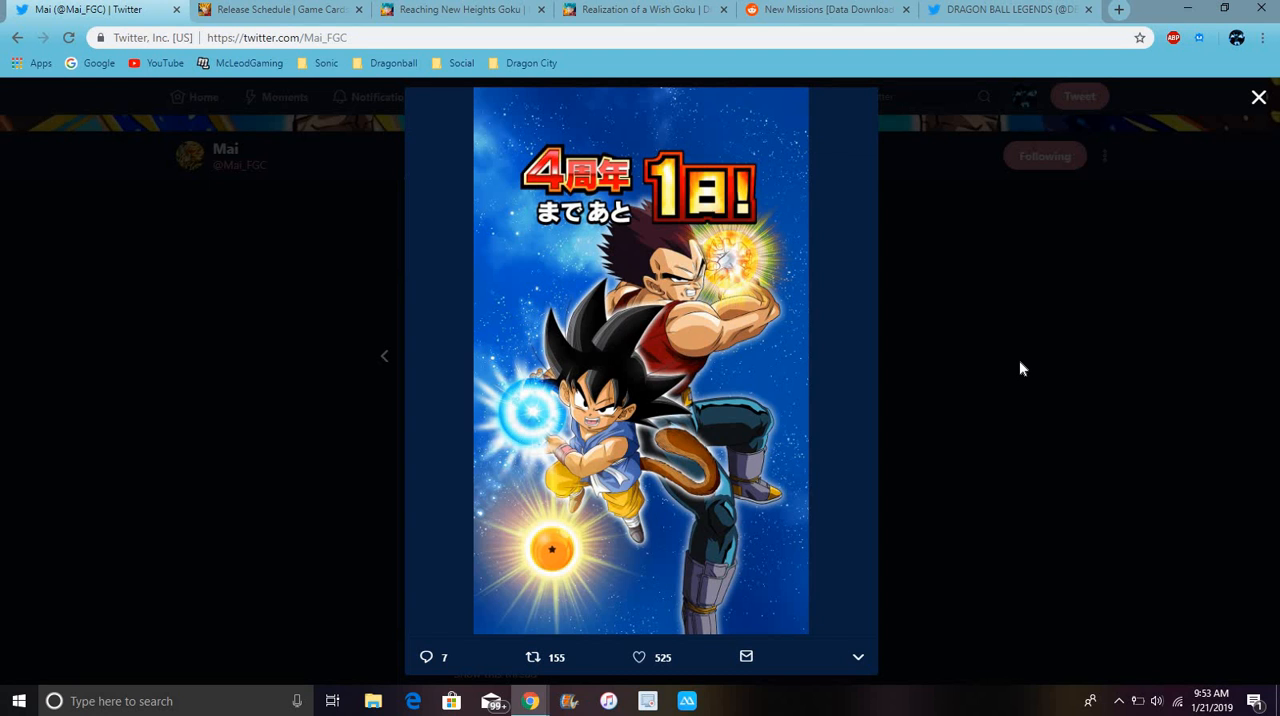
click(1258, 97)
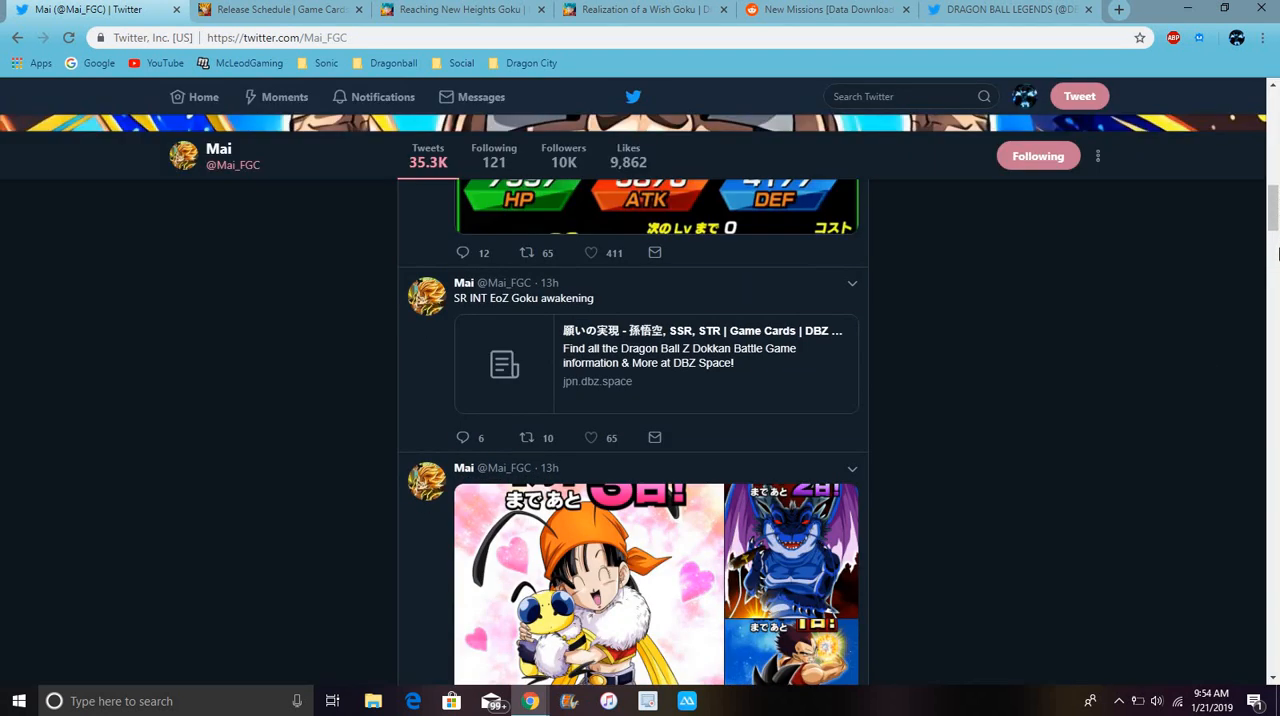
scroll(down, 3)
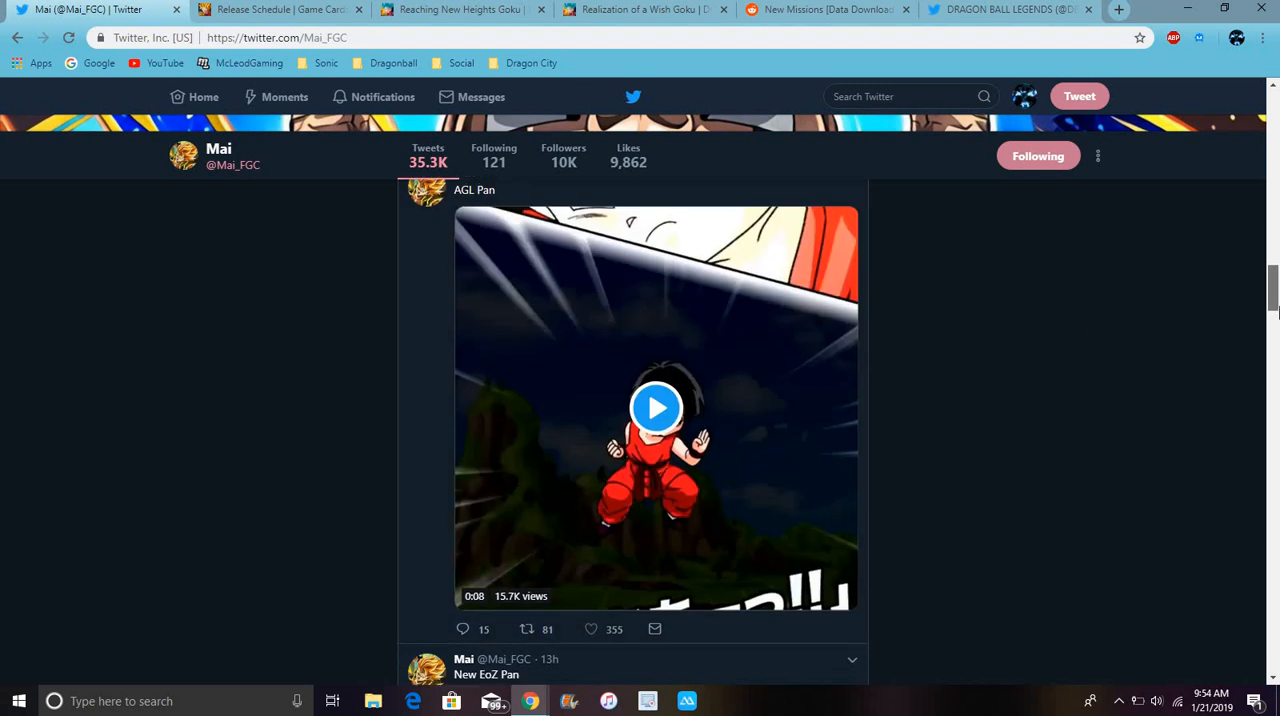
scroll(down, 3)
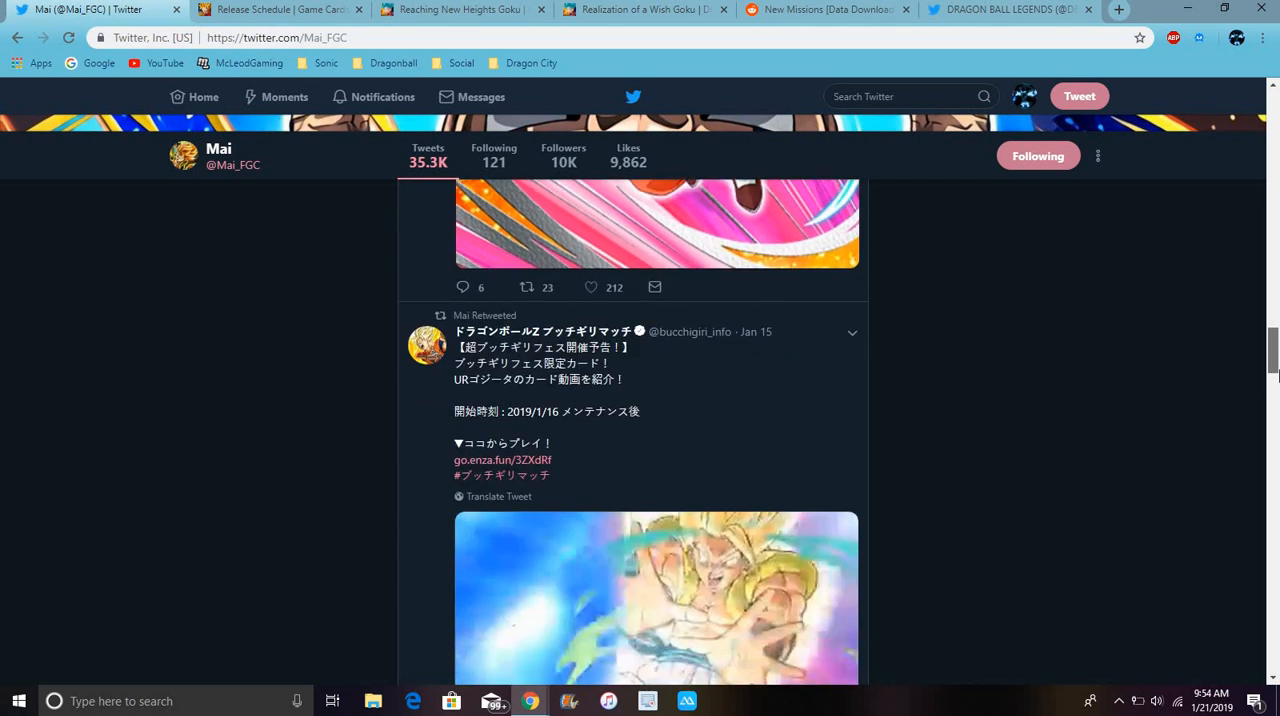
scroll(down, 3)
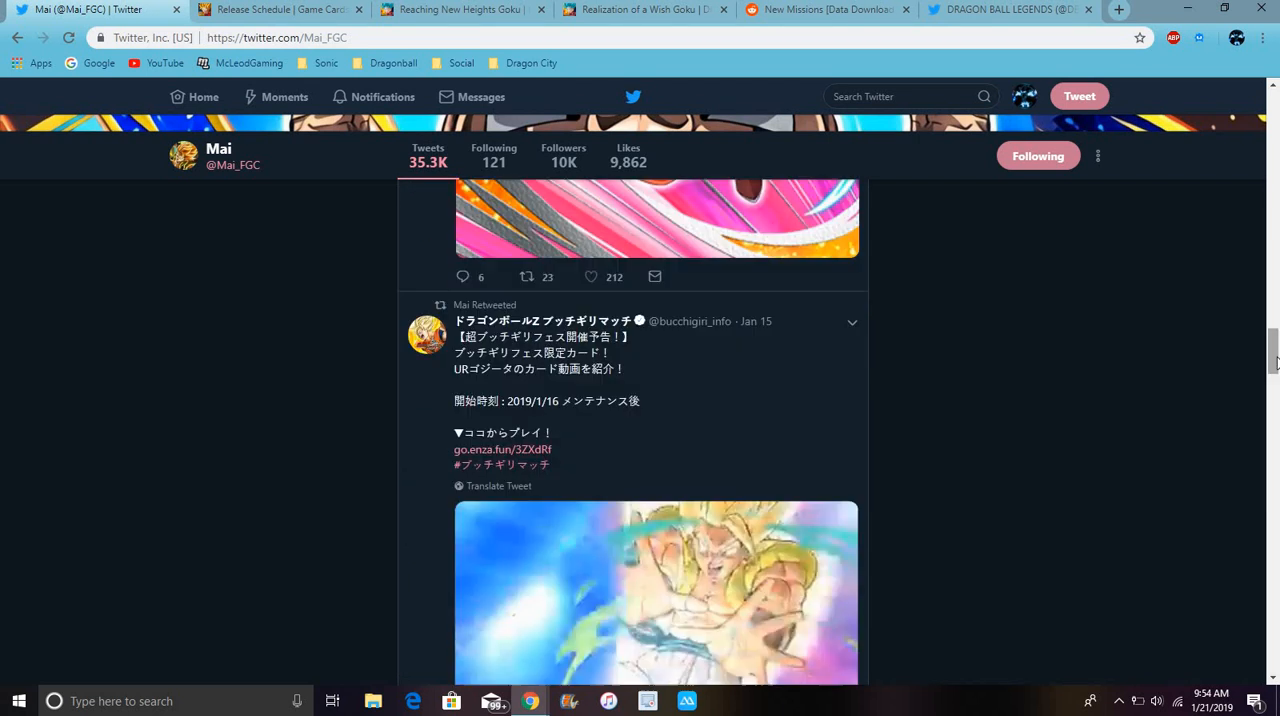
scroll(down, 3)
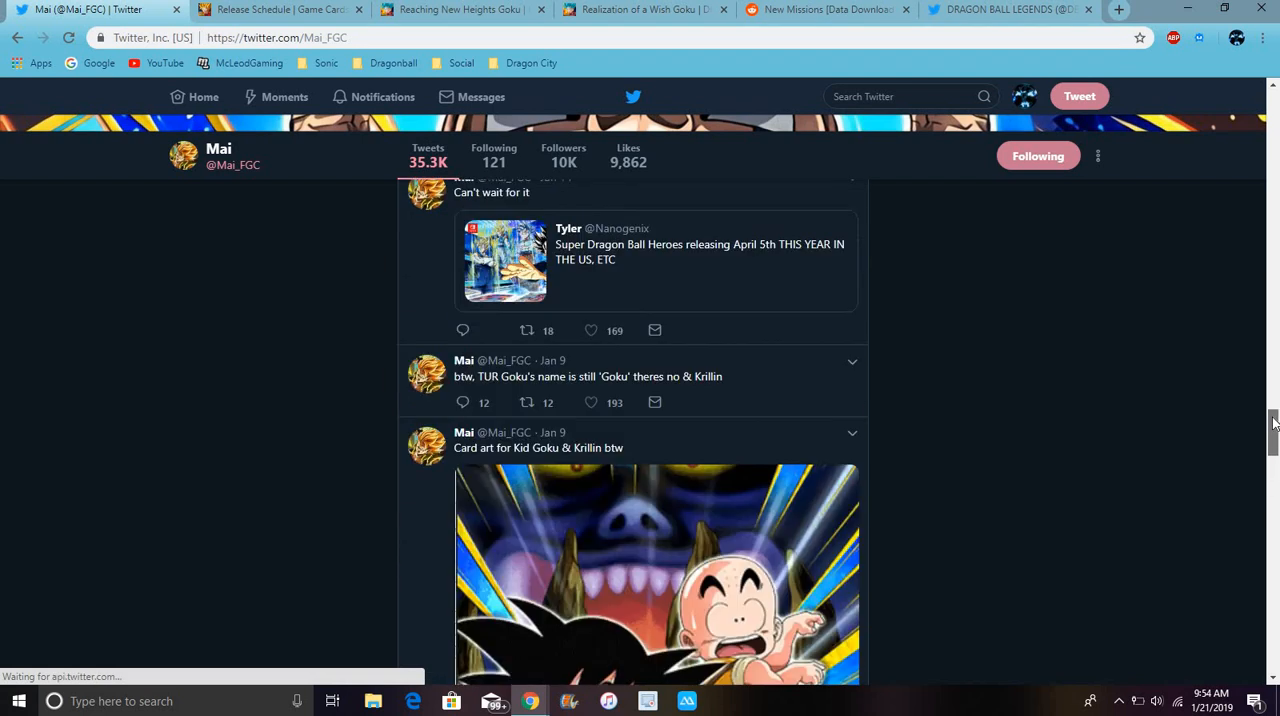
scroll(down, 3)
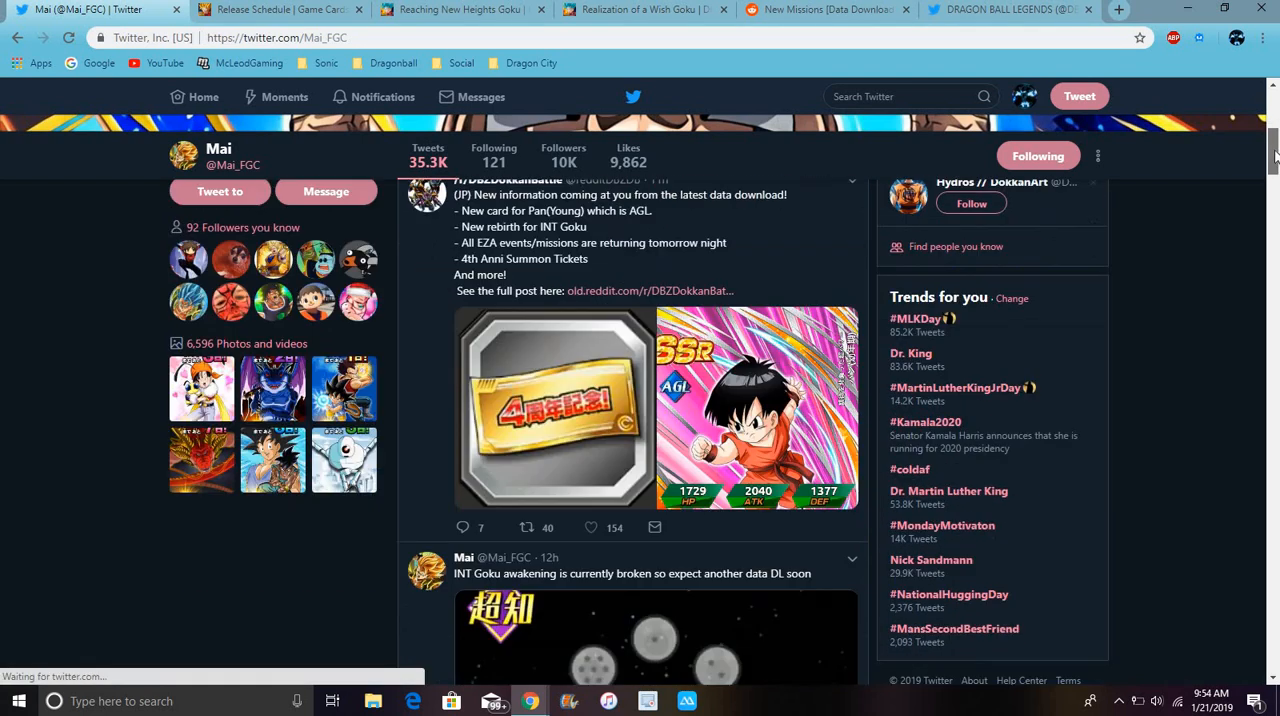
scroll(down, 3)
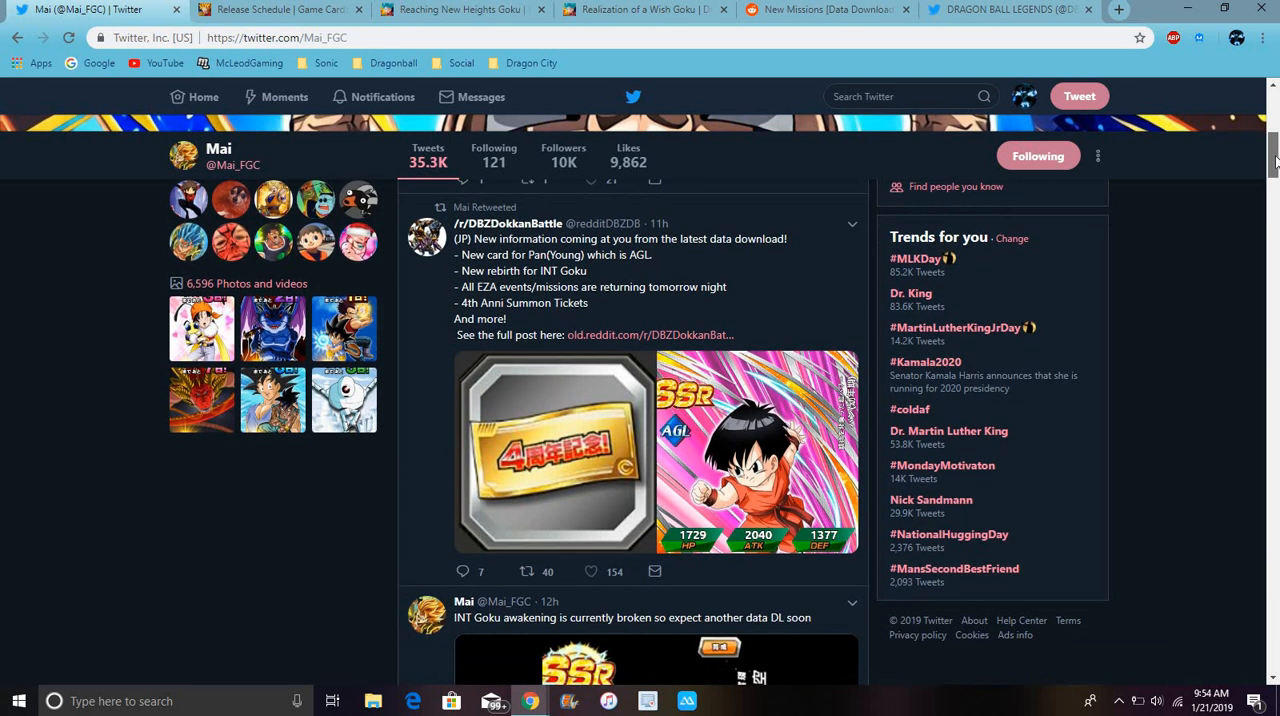
scroll(down, 3)
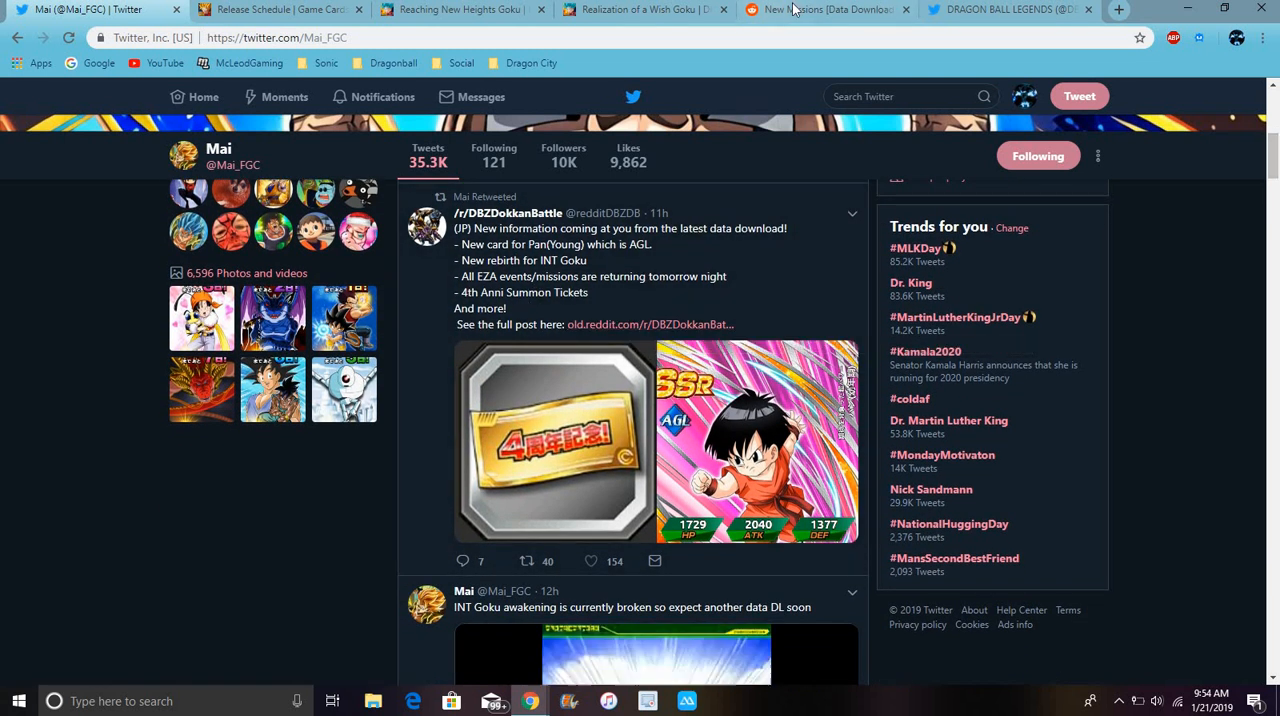
- Look over the World Tournament Edition mission list, then go to the Reaching New Heights Goku wiki
click(825, 9)
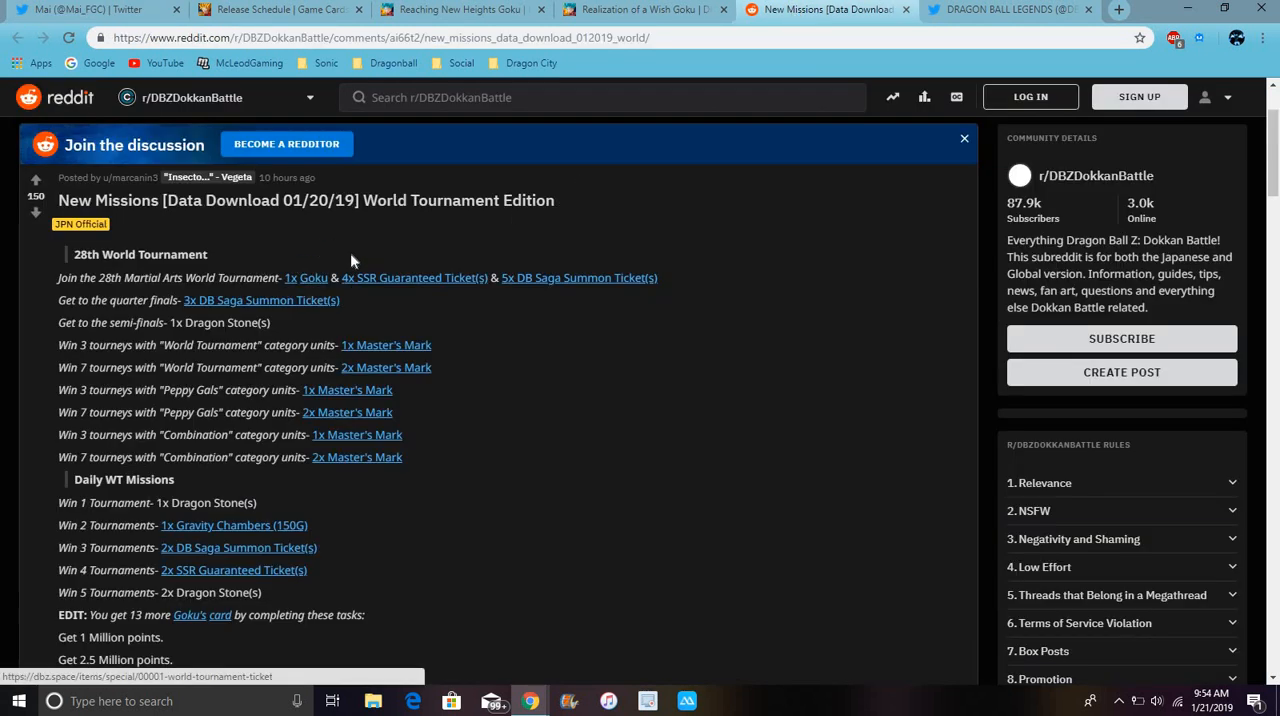
scroll(down, 3)
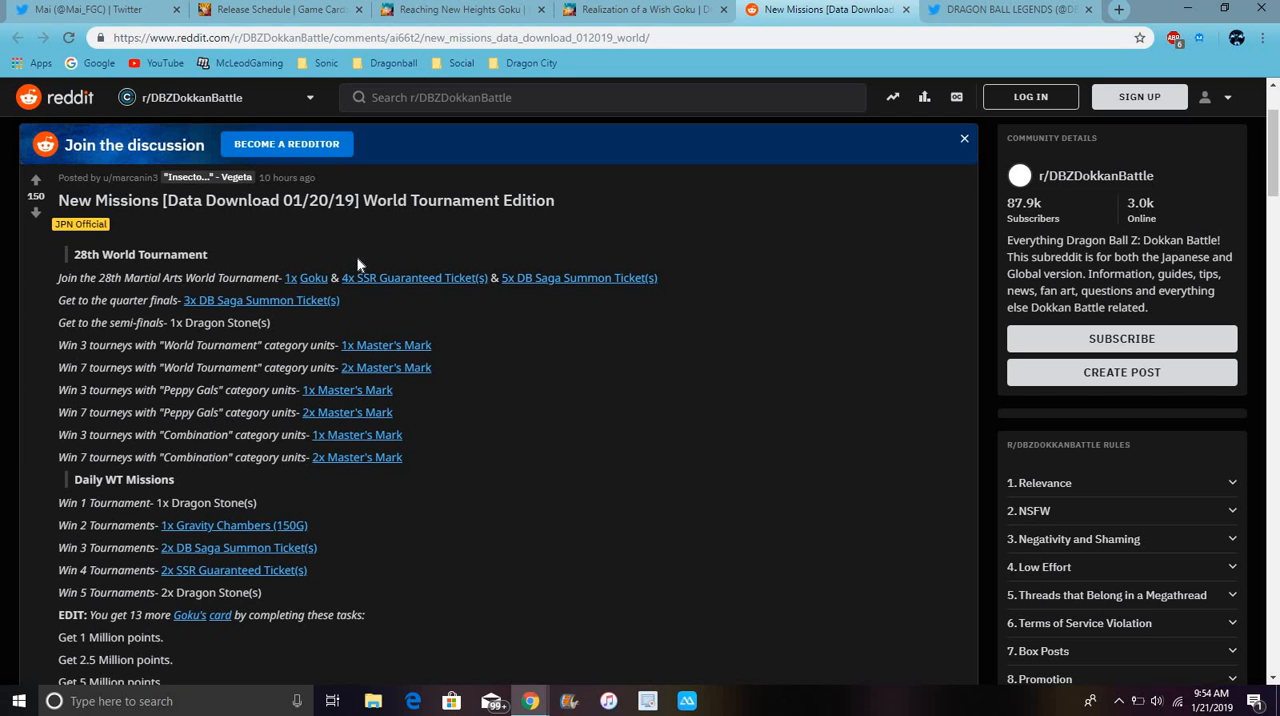
mouse_move(373, 225)
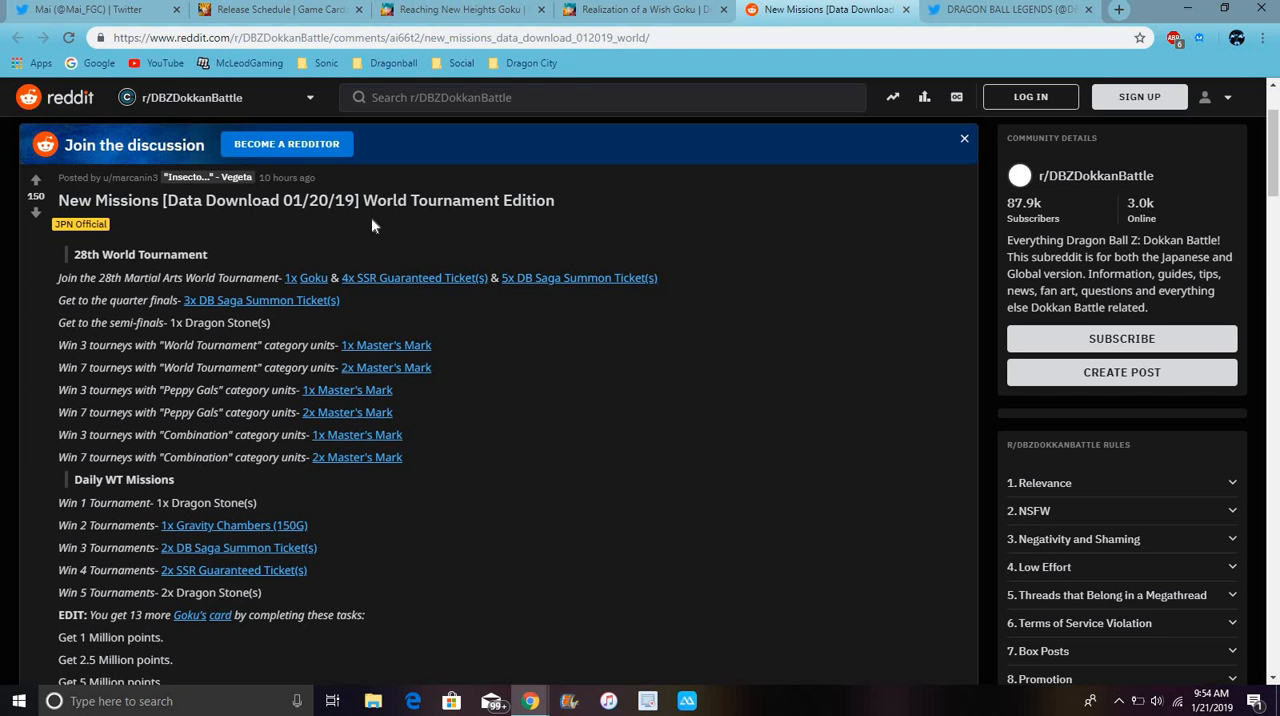
click(461, 9)
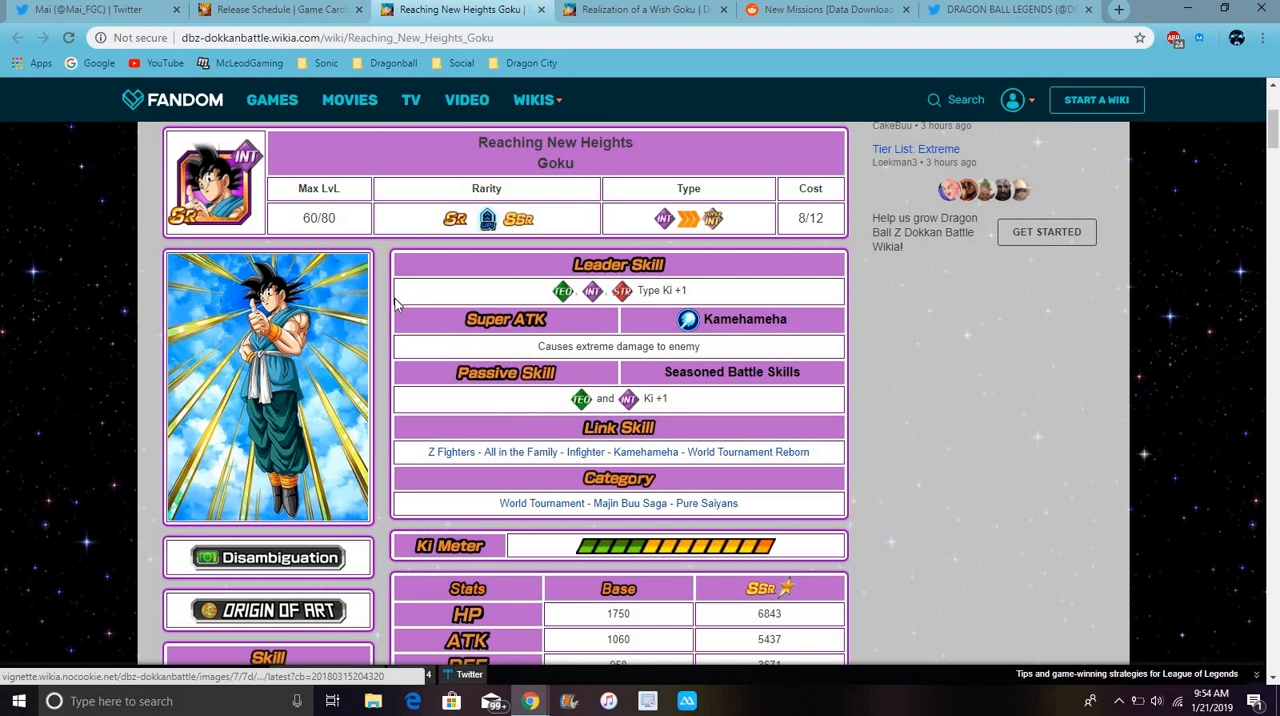
scroll(down, 3)
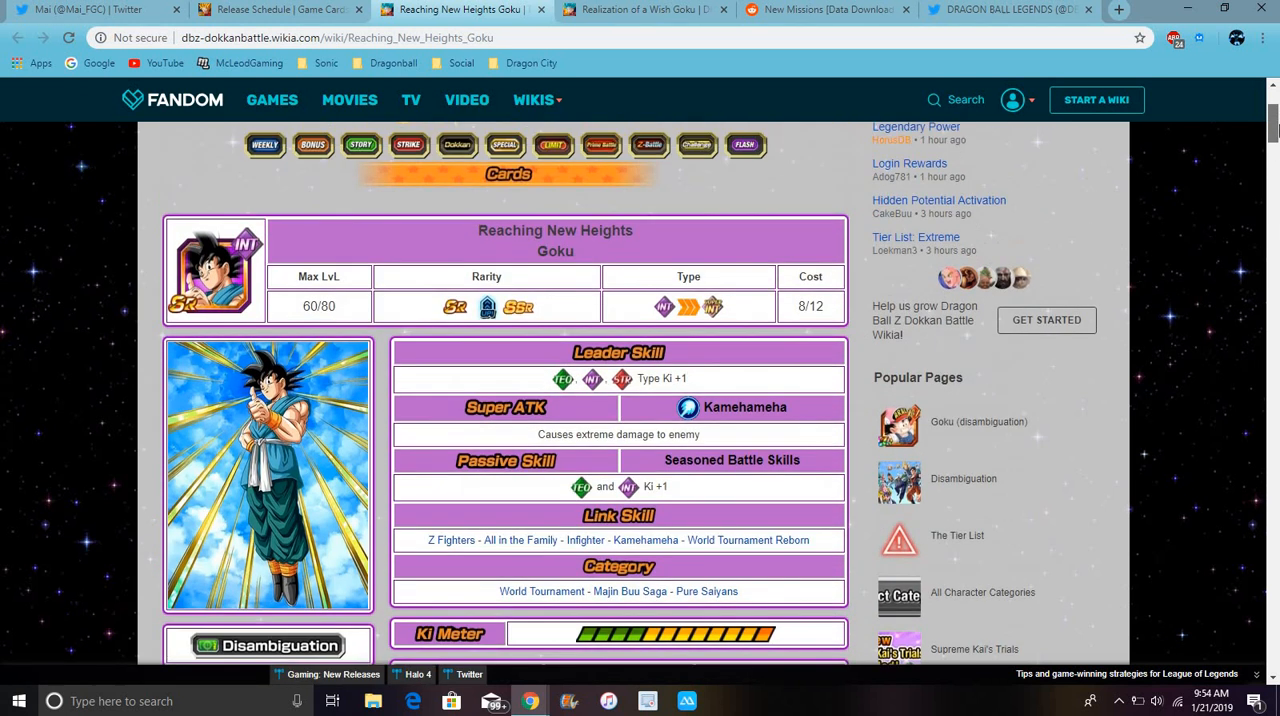
scroll(down, 3)
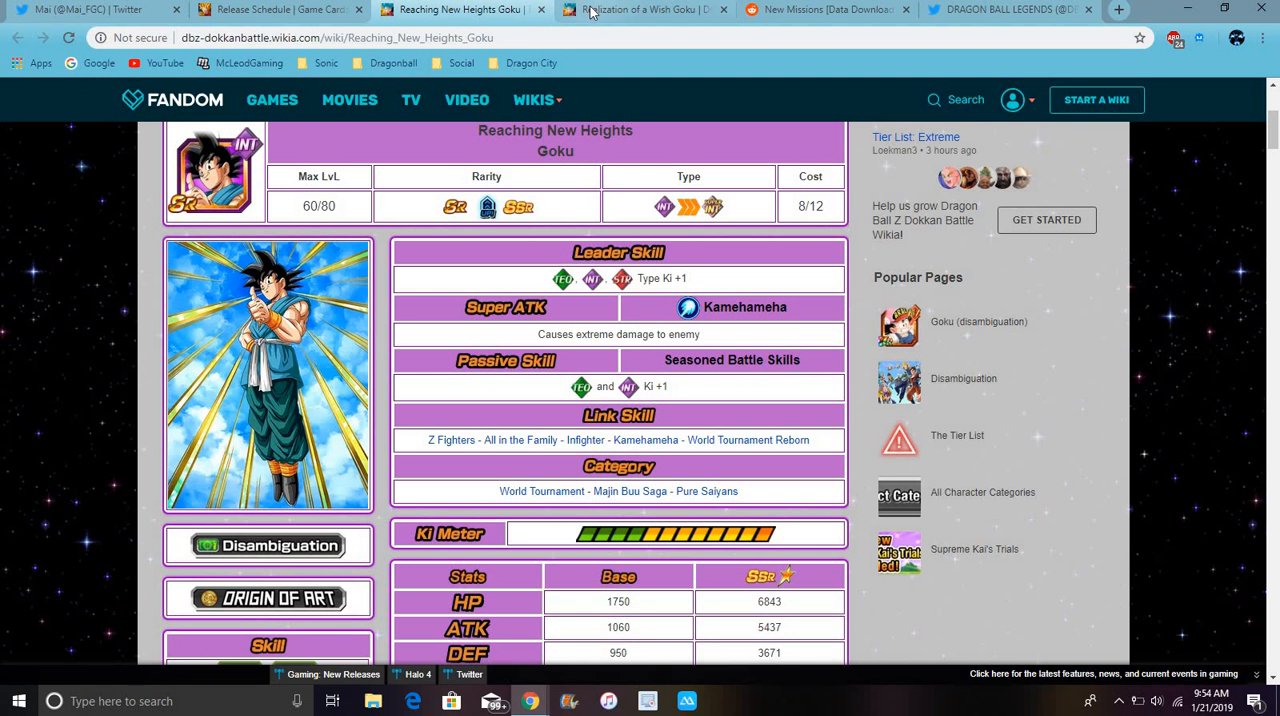
- Review Realization of a Wish Goku's skills and stats, then return to Reaching New Heights Goku
click(645, 9)
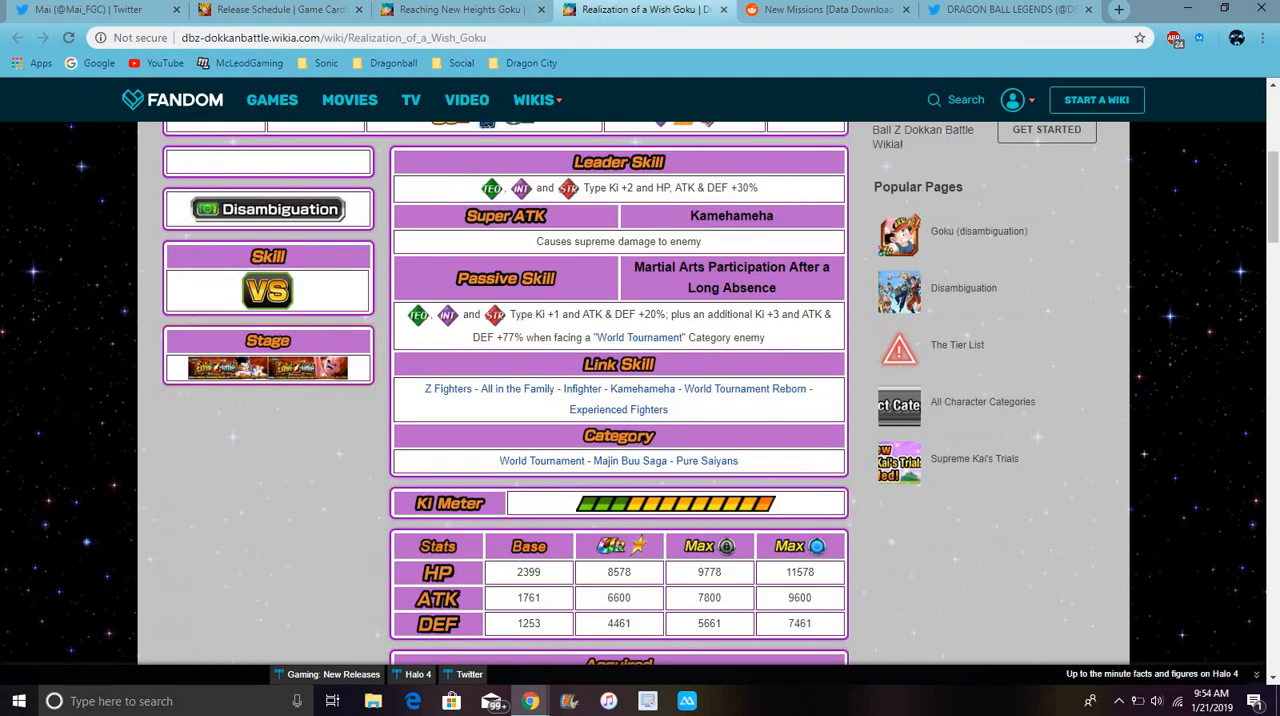
mouse_move(398, 207)
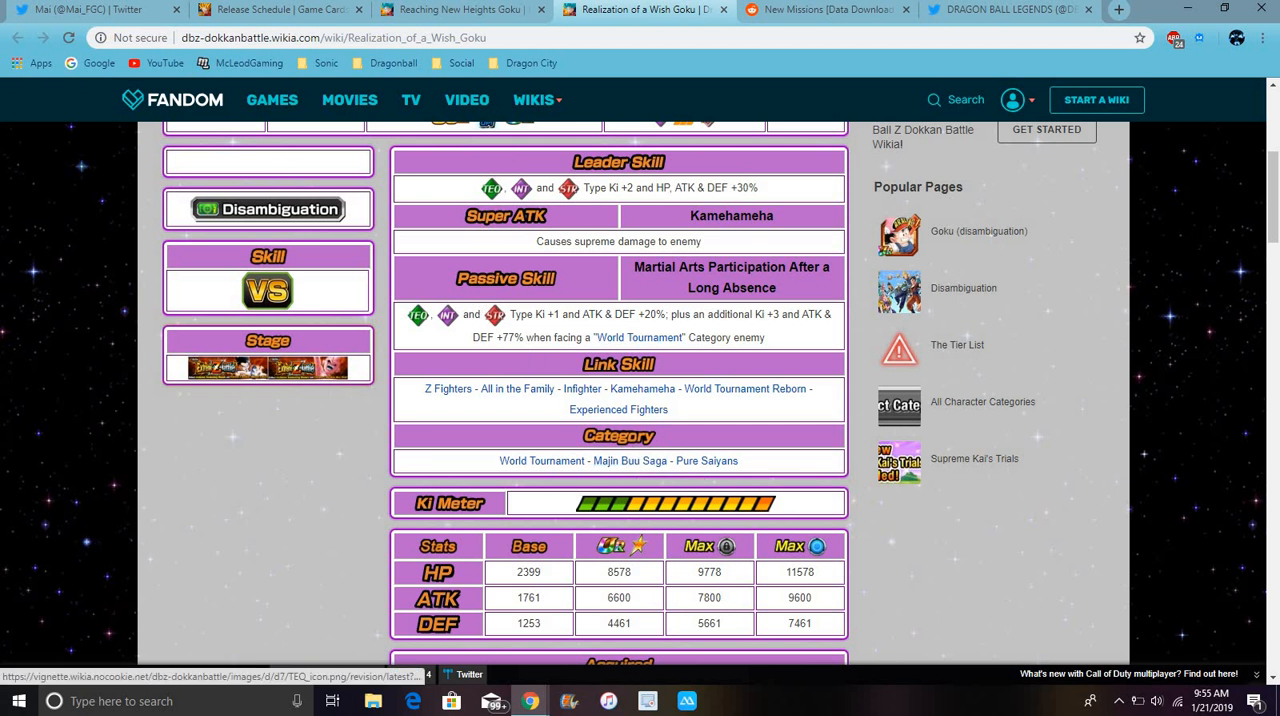
click(460, 9)
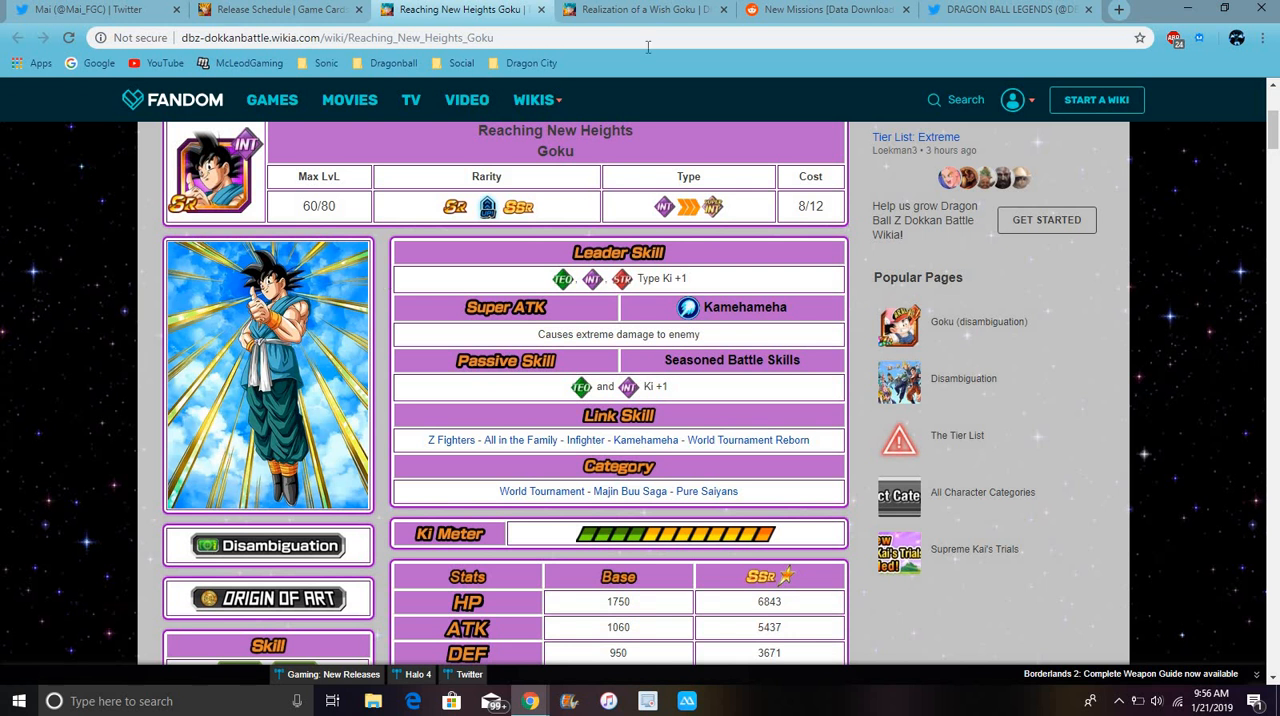
- Scroll through the World Tournament Edition post's Goku mission list and back to the top
click(825, 9)
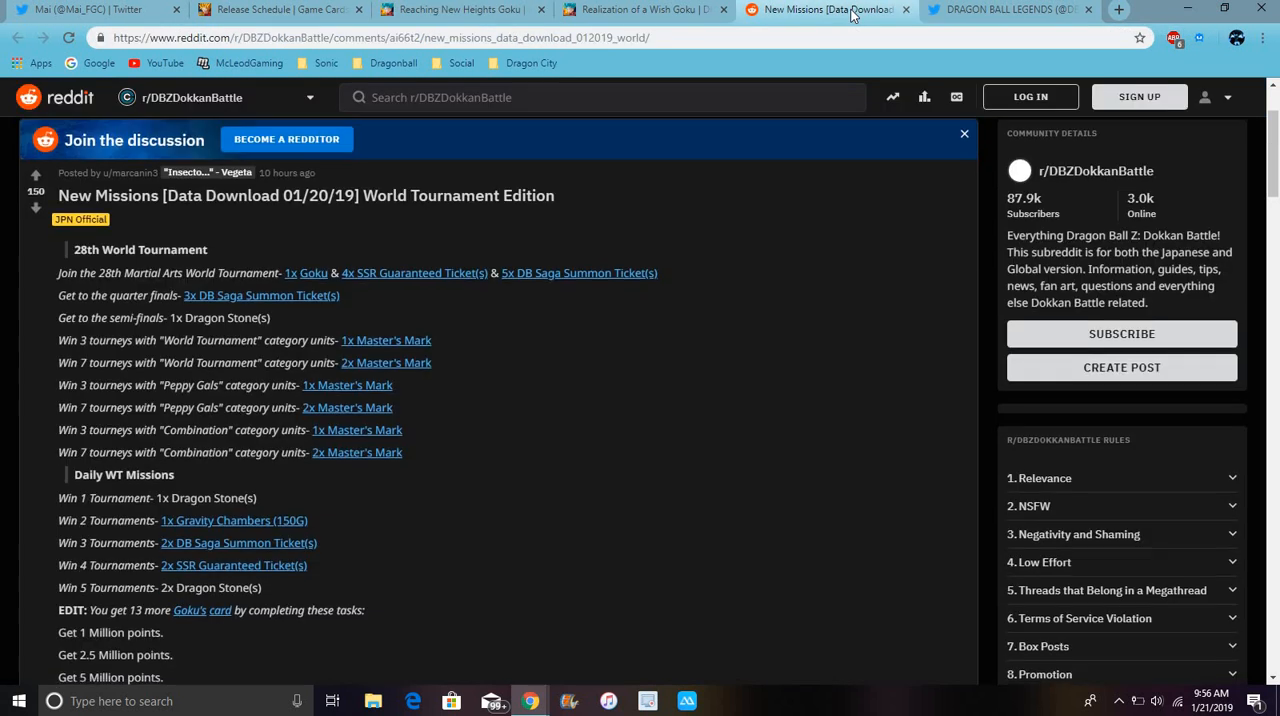
scroll(down, 3)
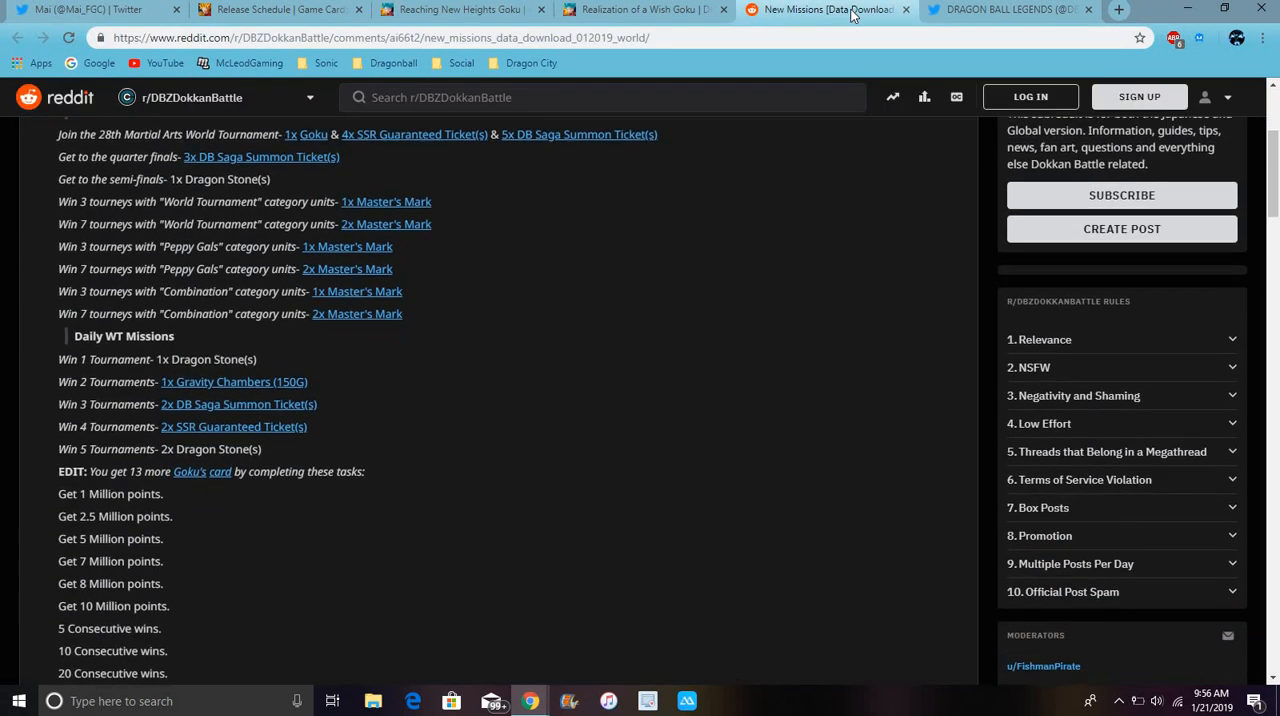
scroll(down, 3)
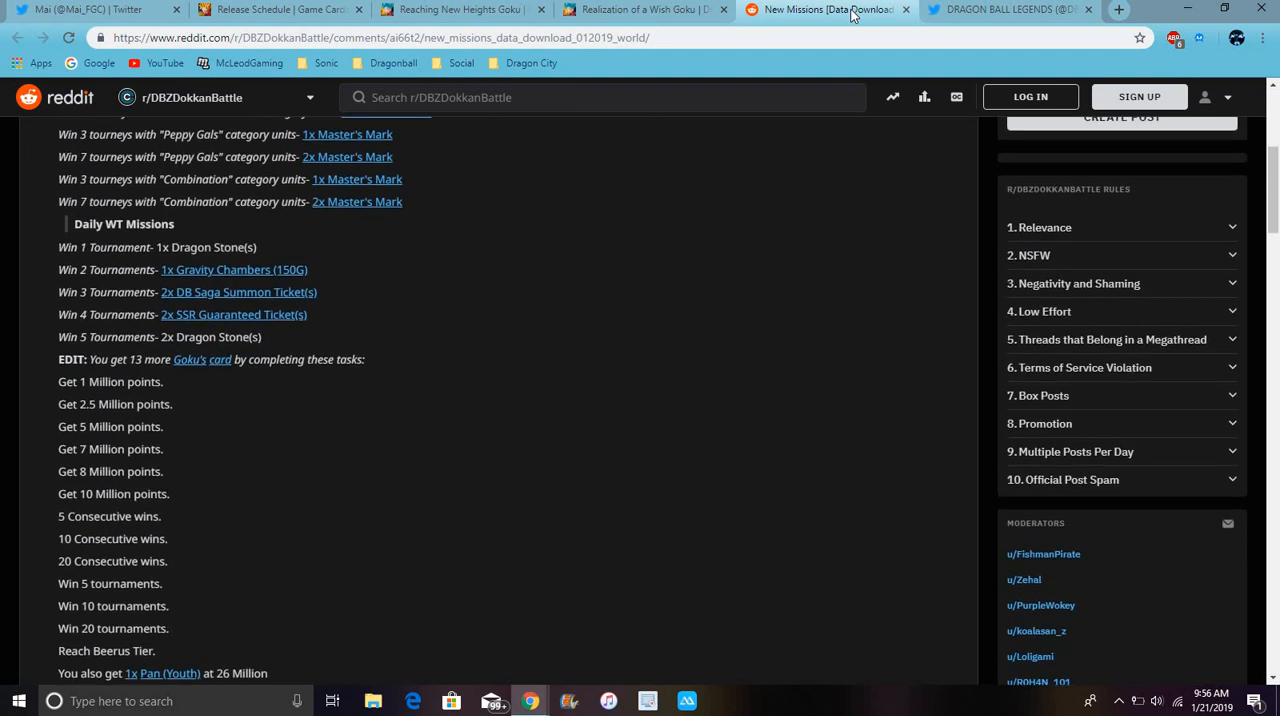
scroll(down, 3)
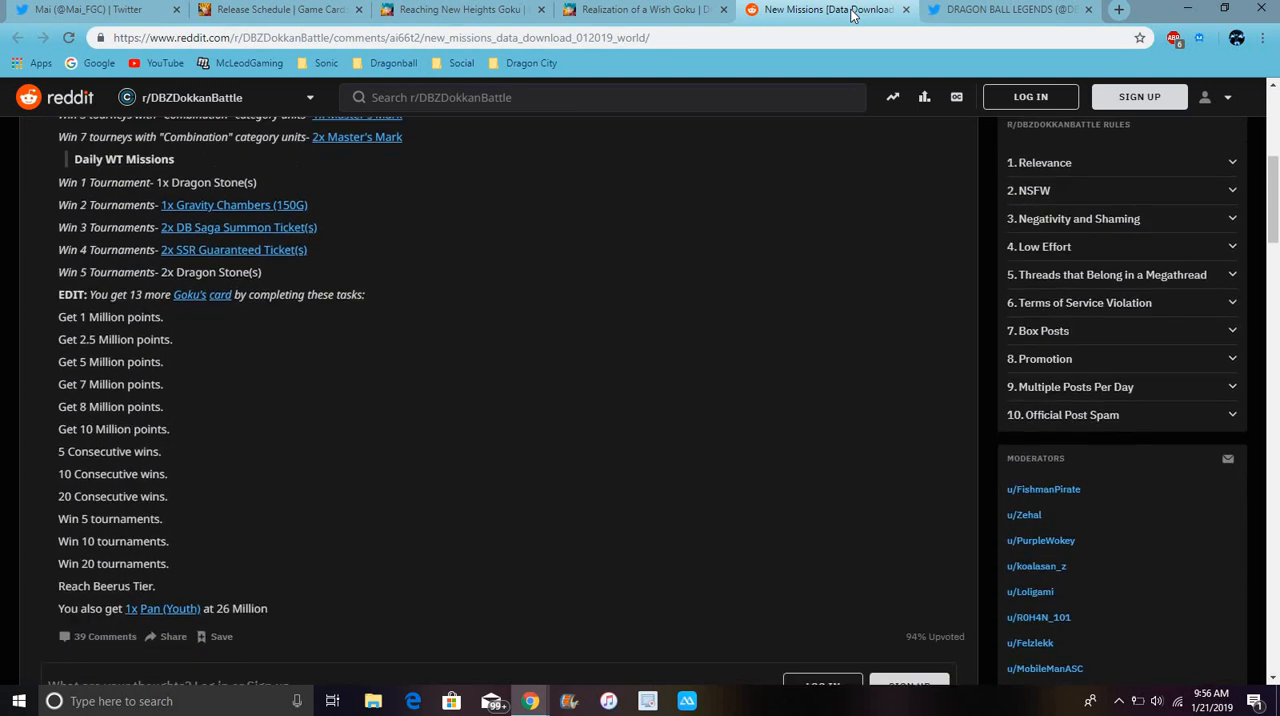
scroll(down, 3)
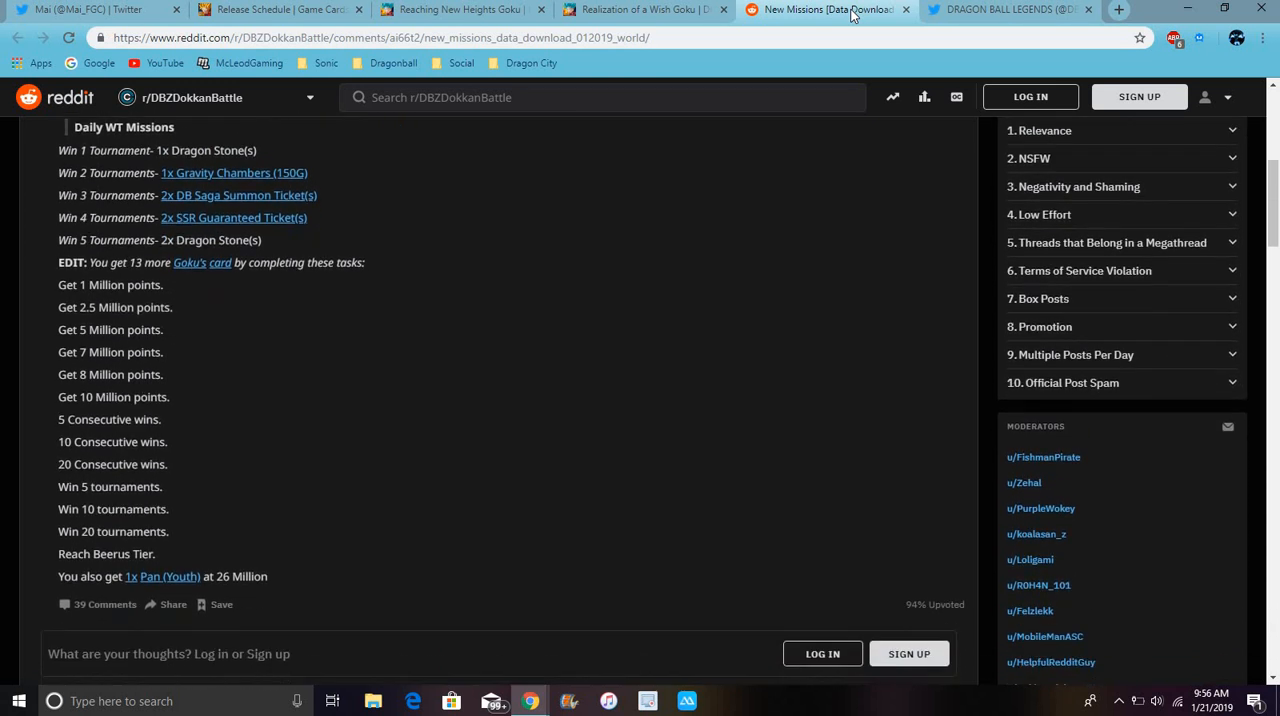
mouse_move(480, 344)
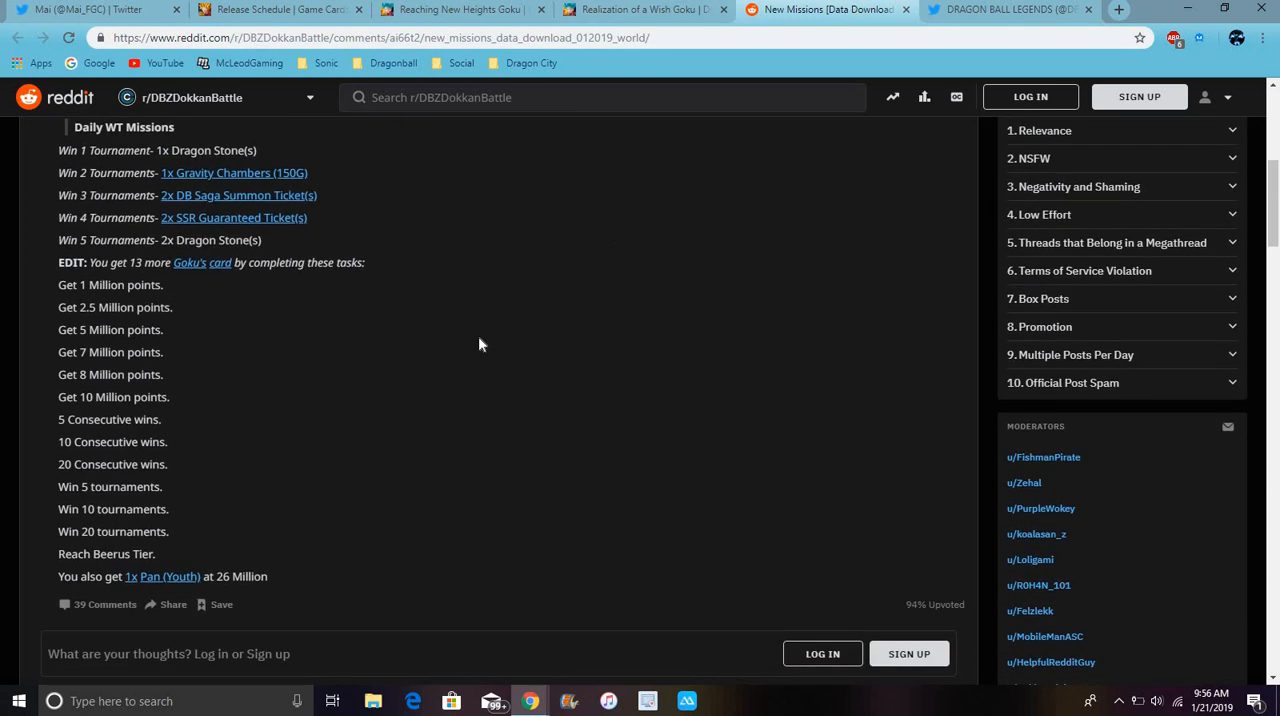
scroll(up, 3)
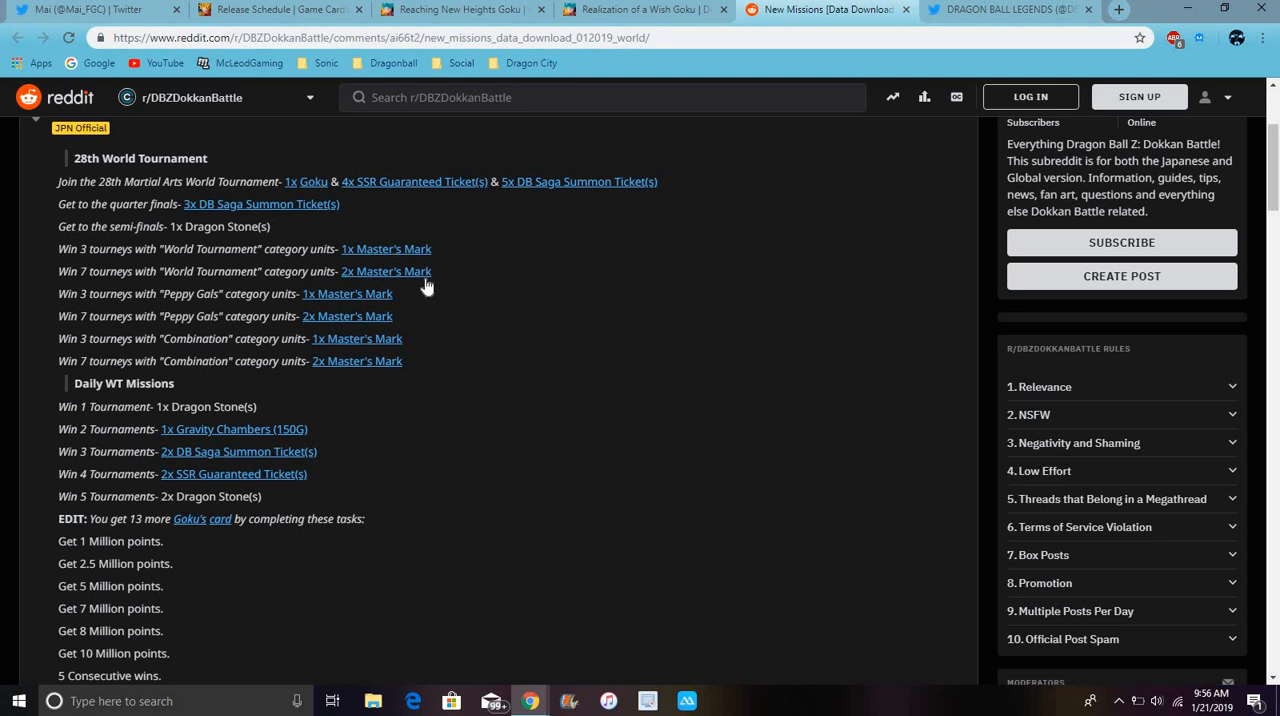
mouse_move(450, 302)
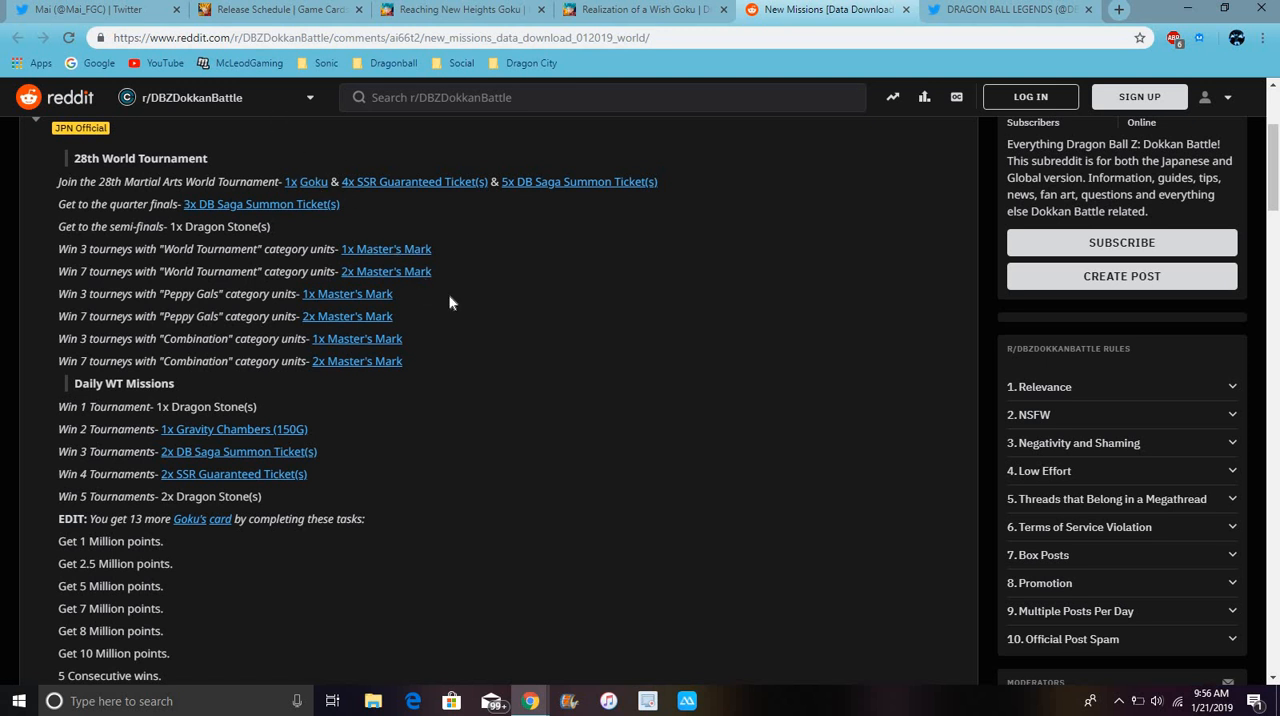
scroll(down, 3)
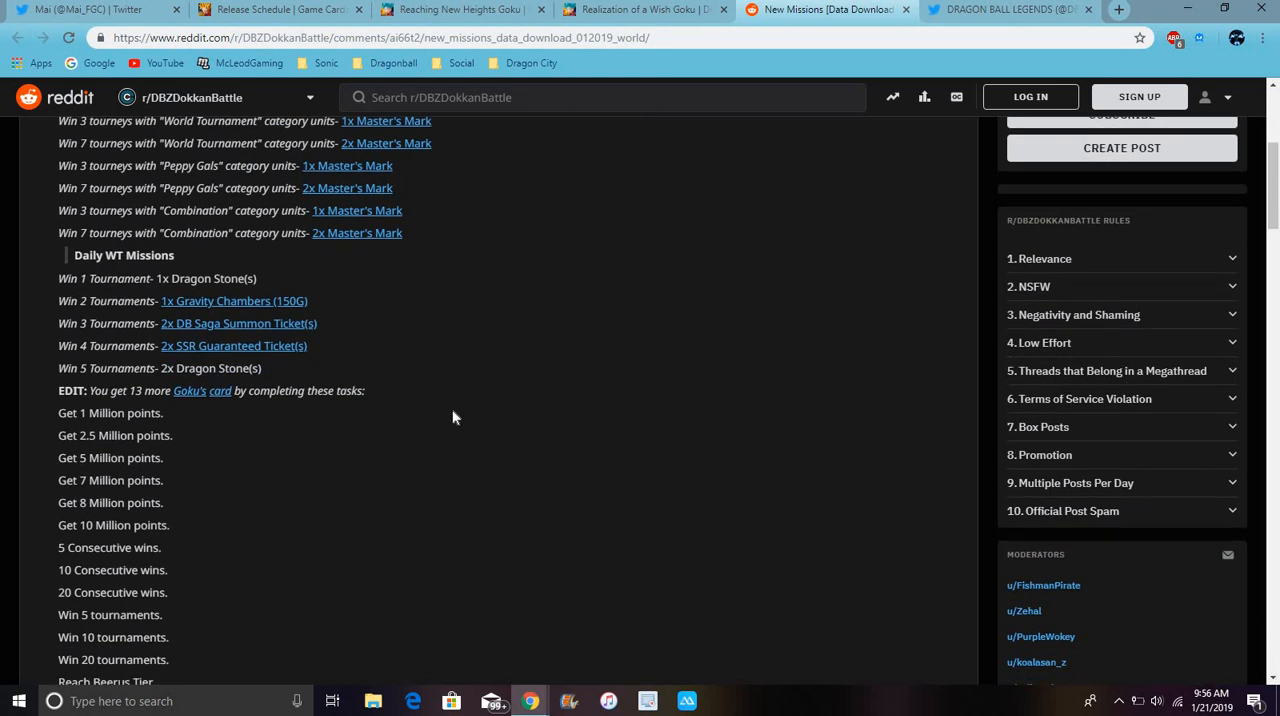
mouse_move(540, 423)
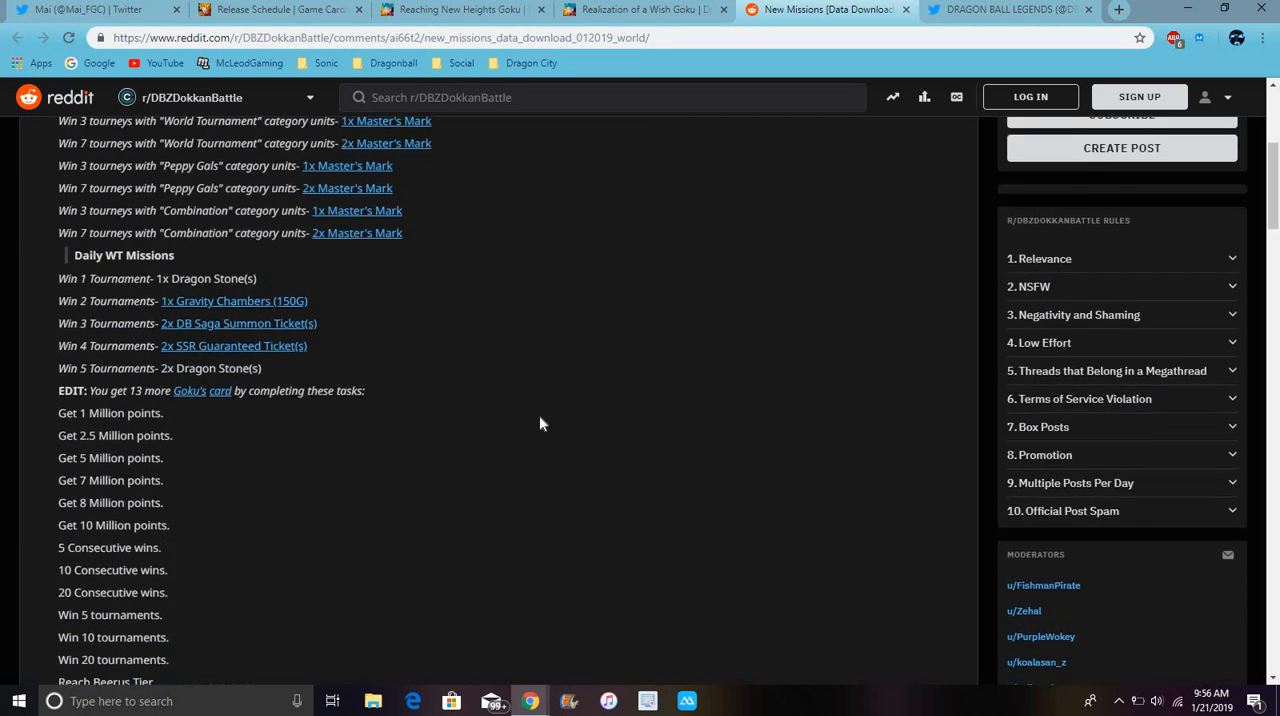
scroll(down, 3)
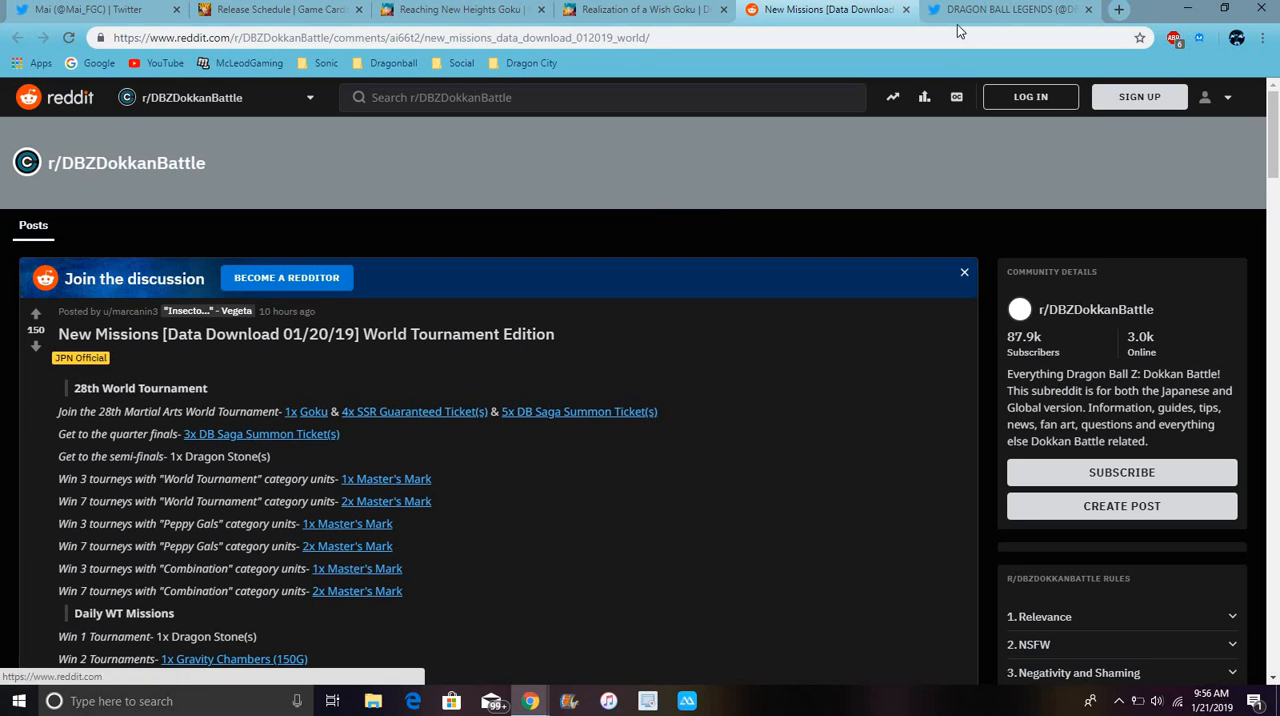
click(1000, 9)
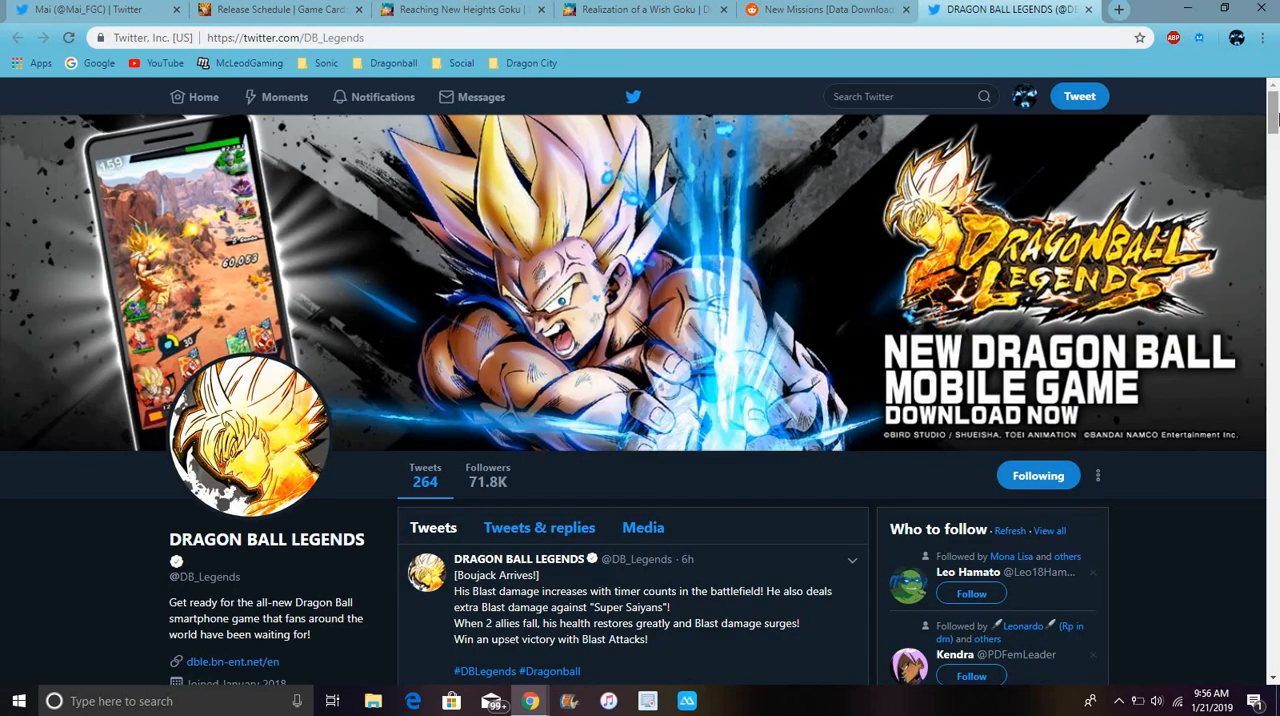
scroll(down, 3)
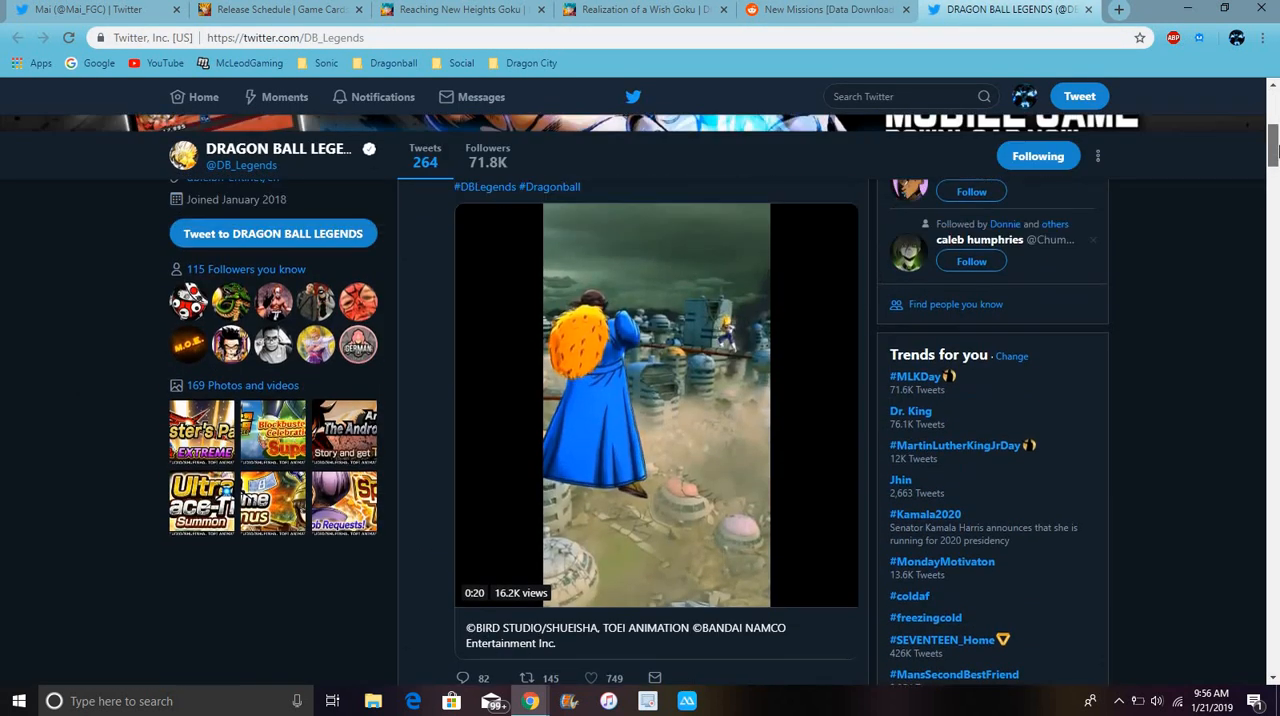
scroll(down, 3)
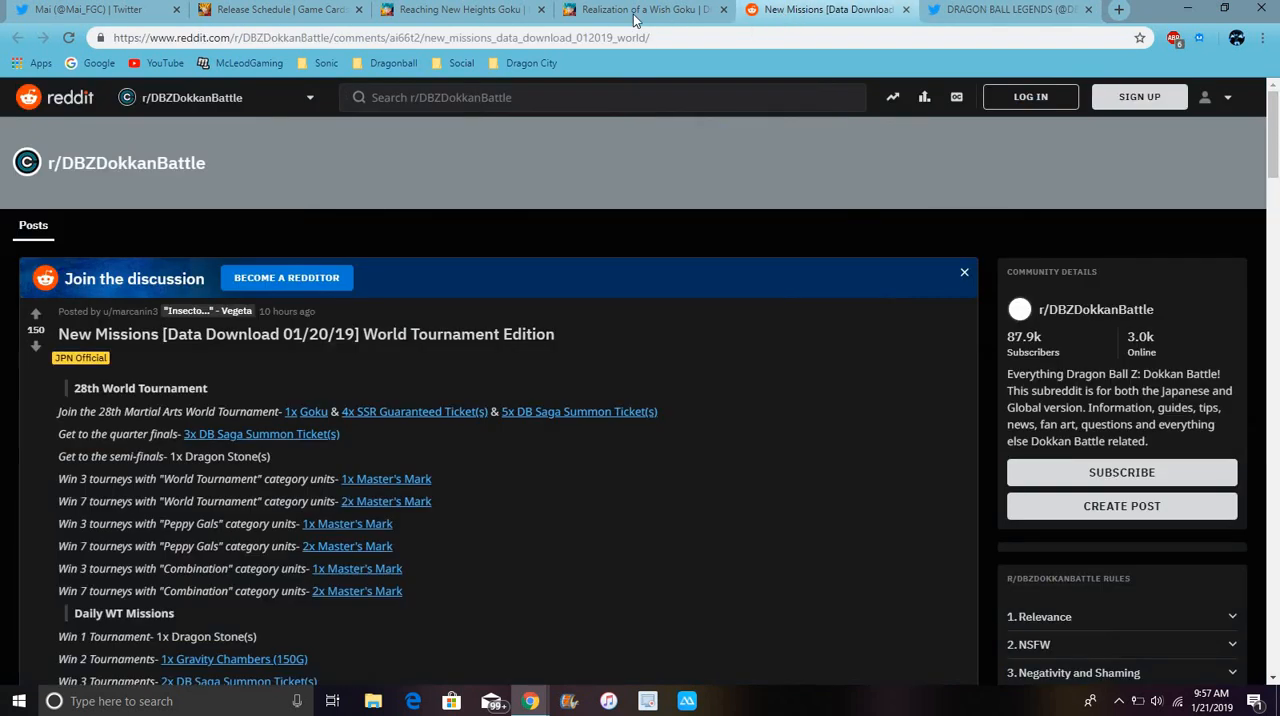
- Glance at the dbz.space release schedule and Mai_FGC's Twitter feed, then return to New Missions
click(280, 9)
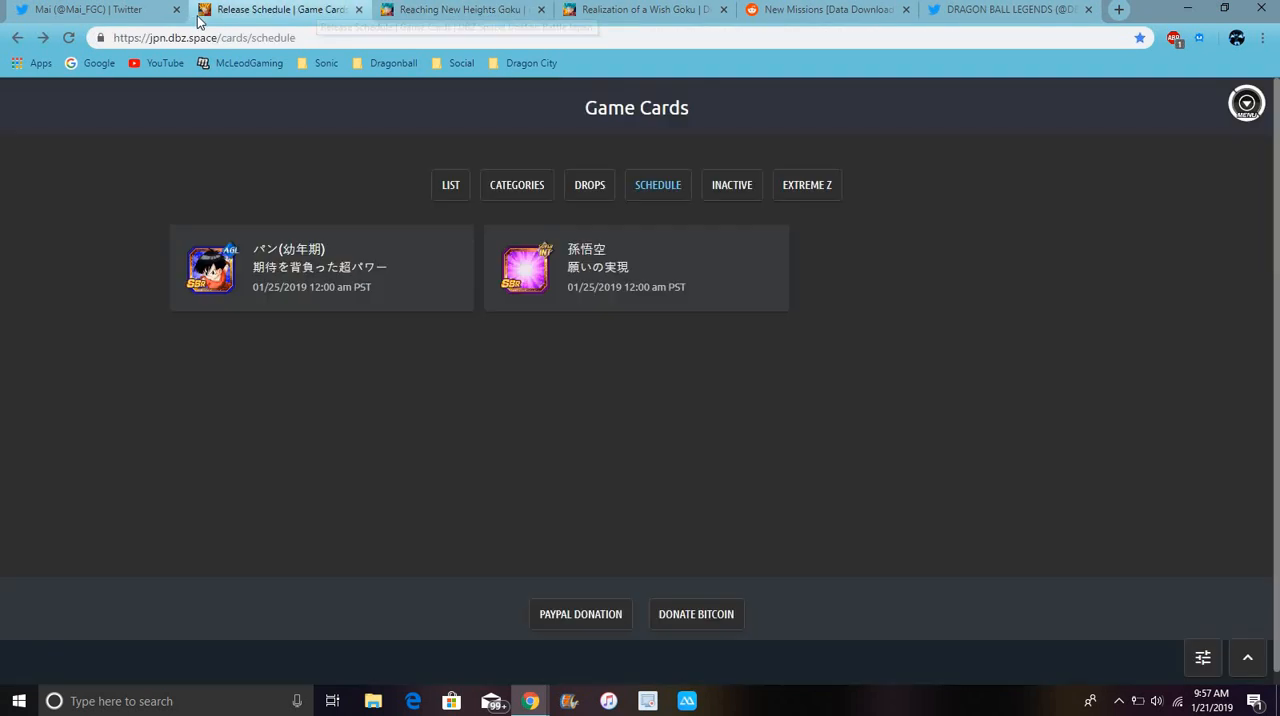
click(95, 9)
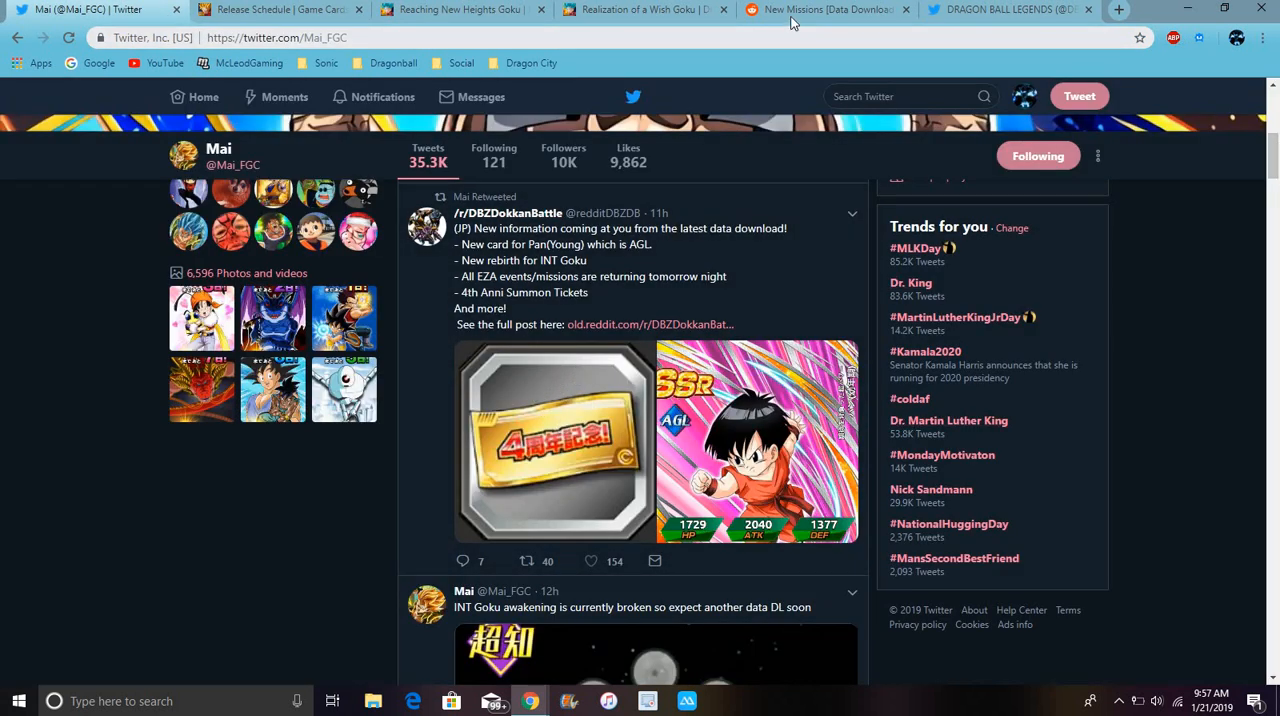
click(820, 9)
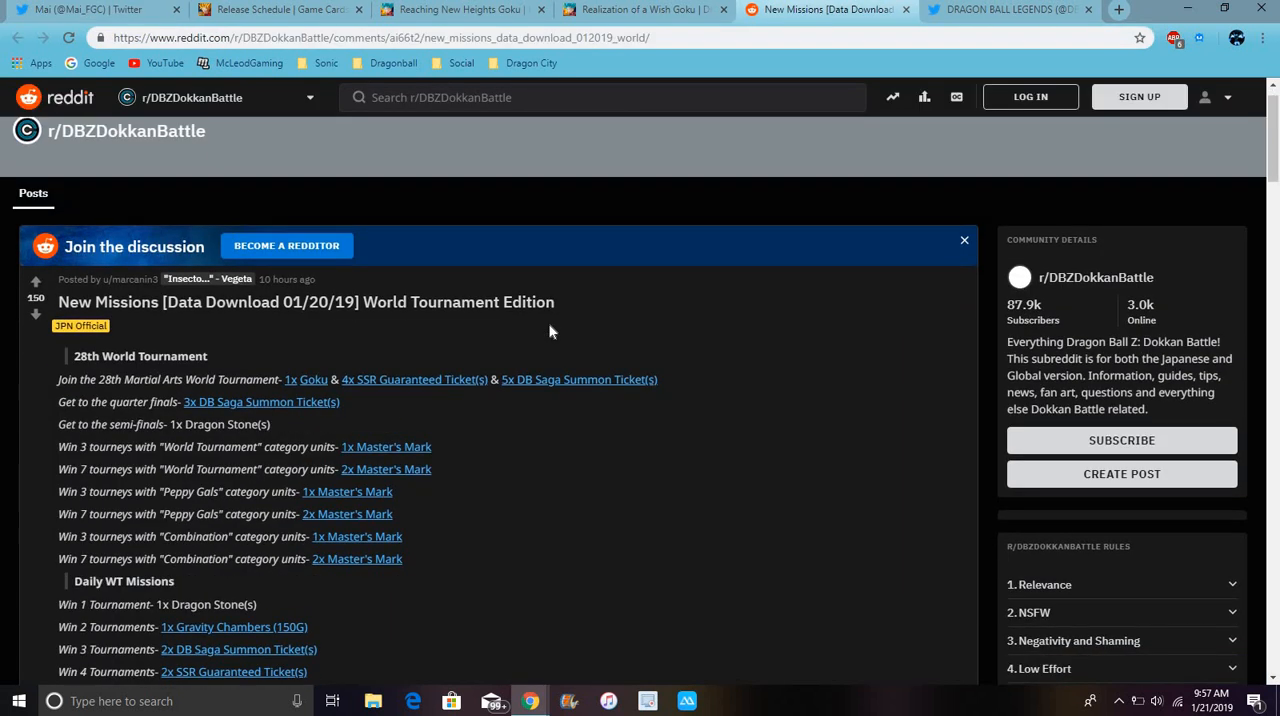
- Scroll to the tasks rewarding 13 more Goku cards and Pan (Youth) at 26 Million
scroll(down, 3)
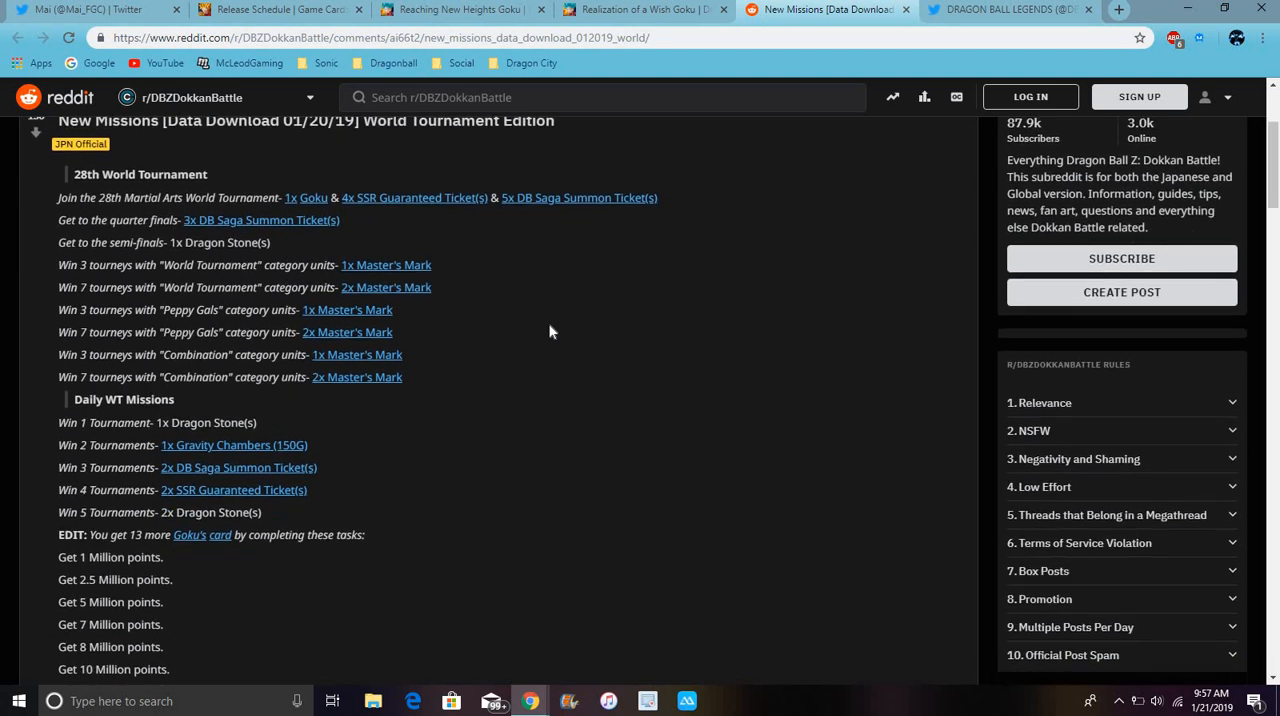
scroll(down, 3)
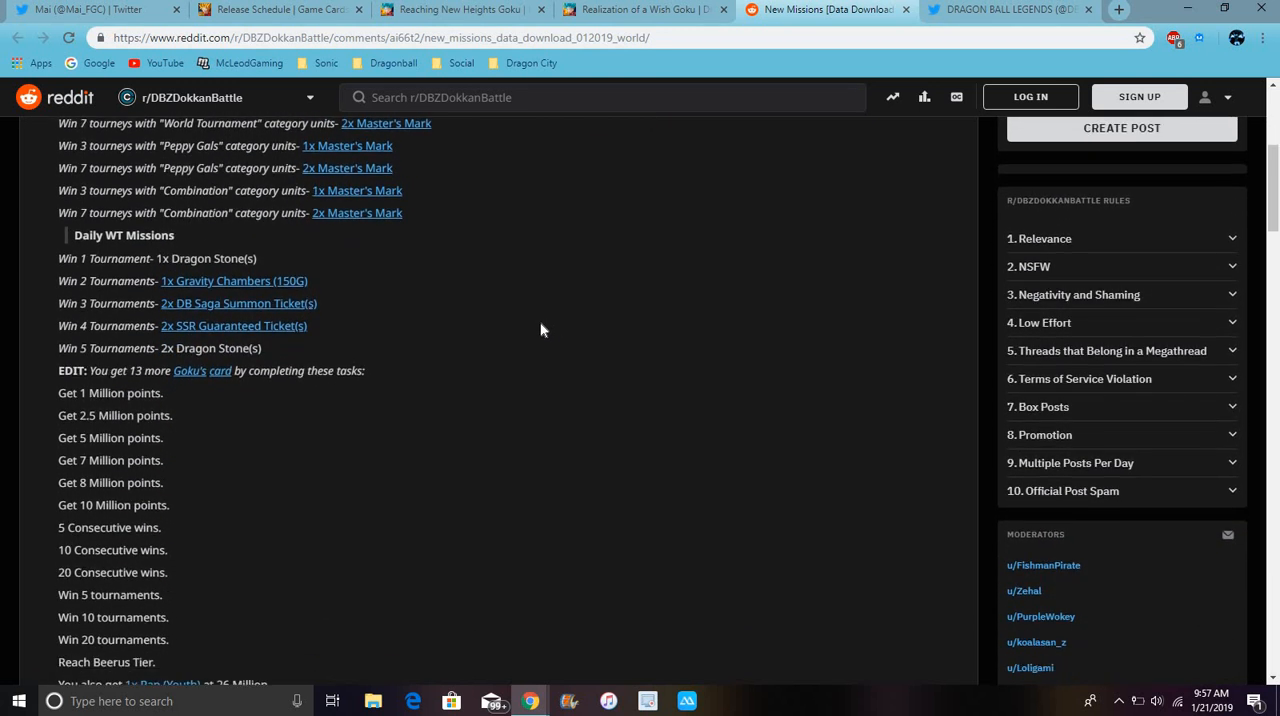
scroll(down, 3)
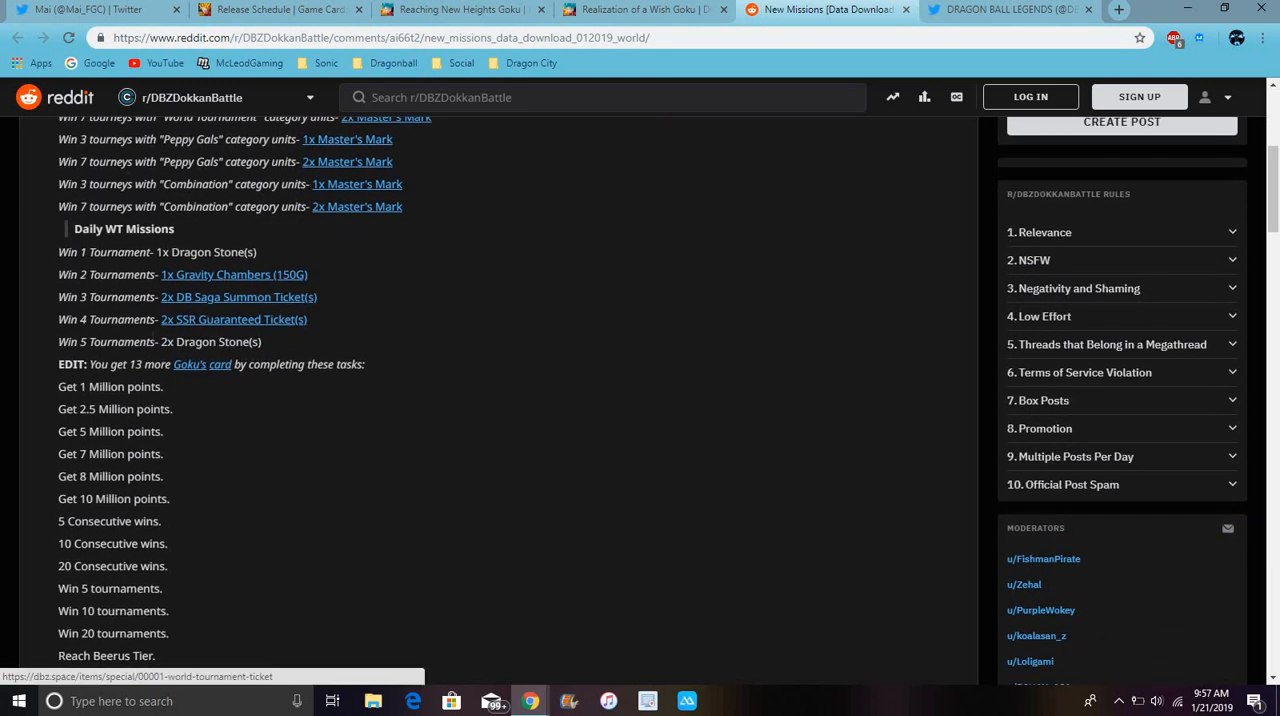
scroll(down, 3)
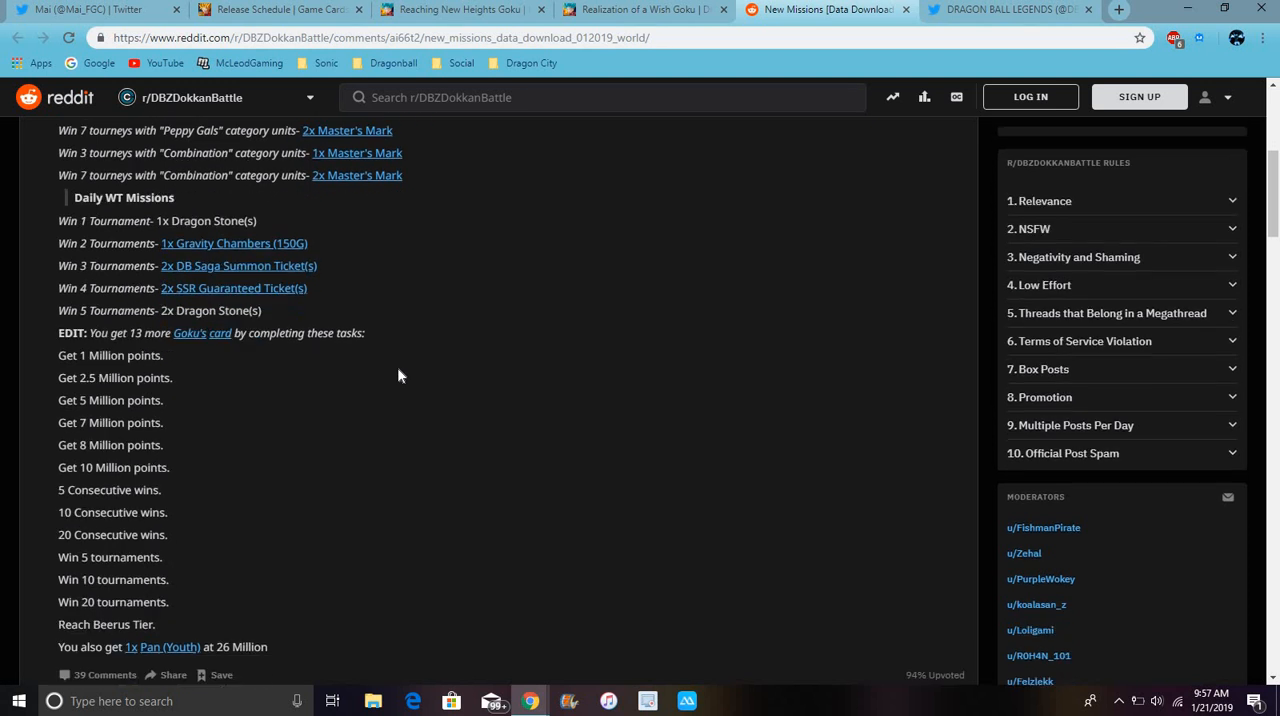
scroll(down, 3)
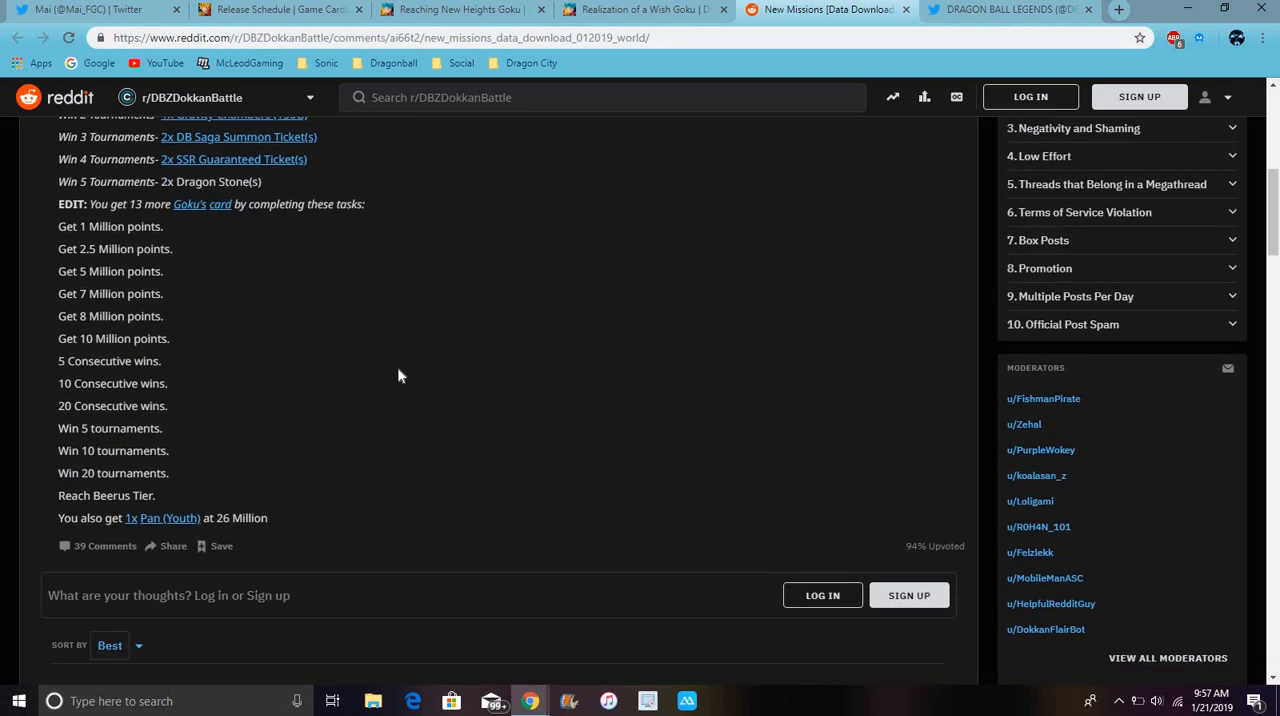
mouse_move(41, 275)
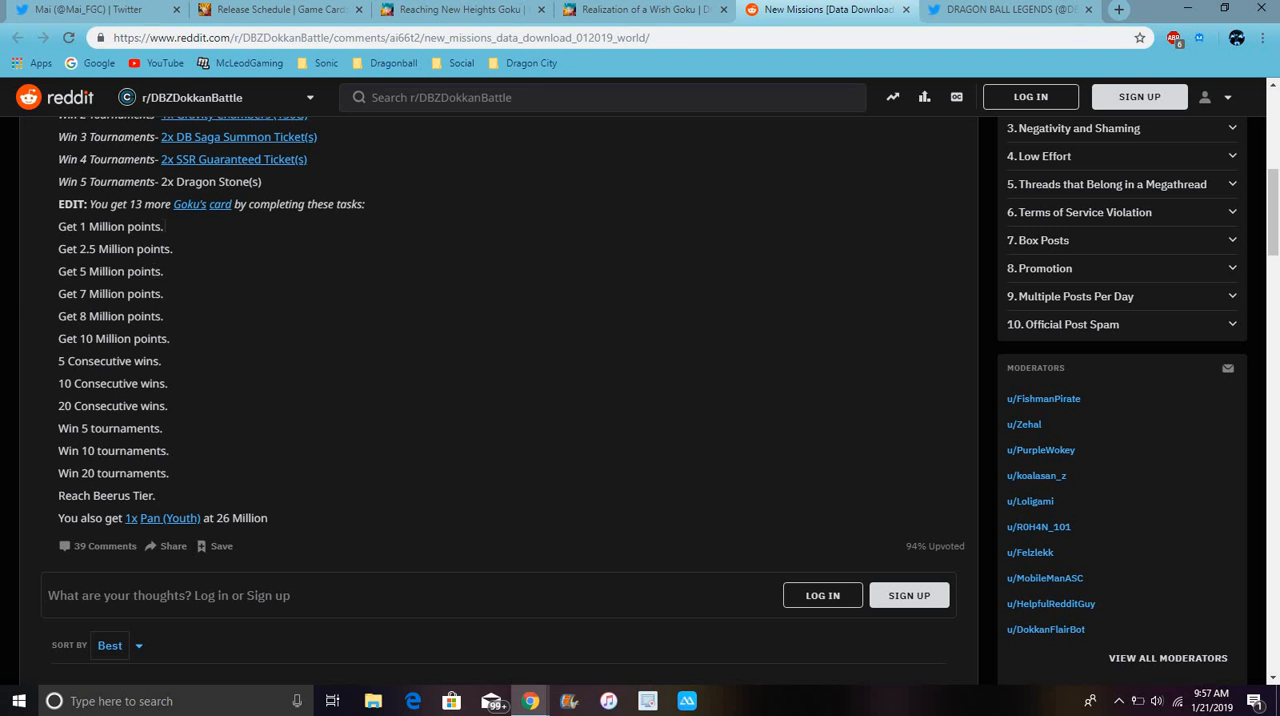
mouse_move(300, 287)
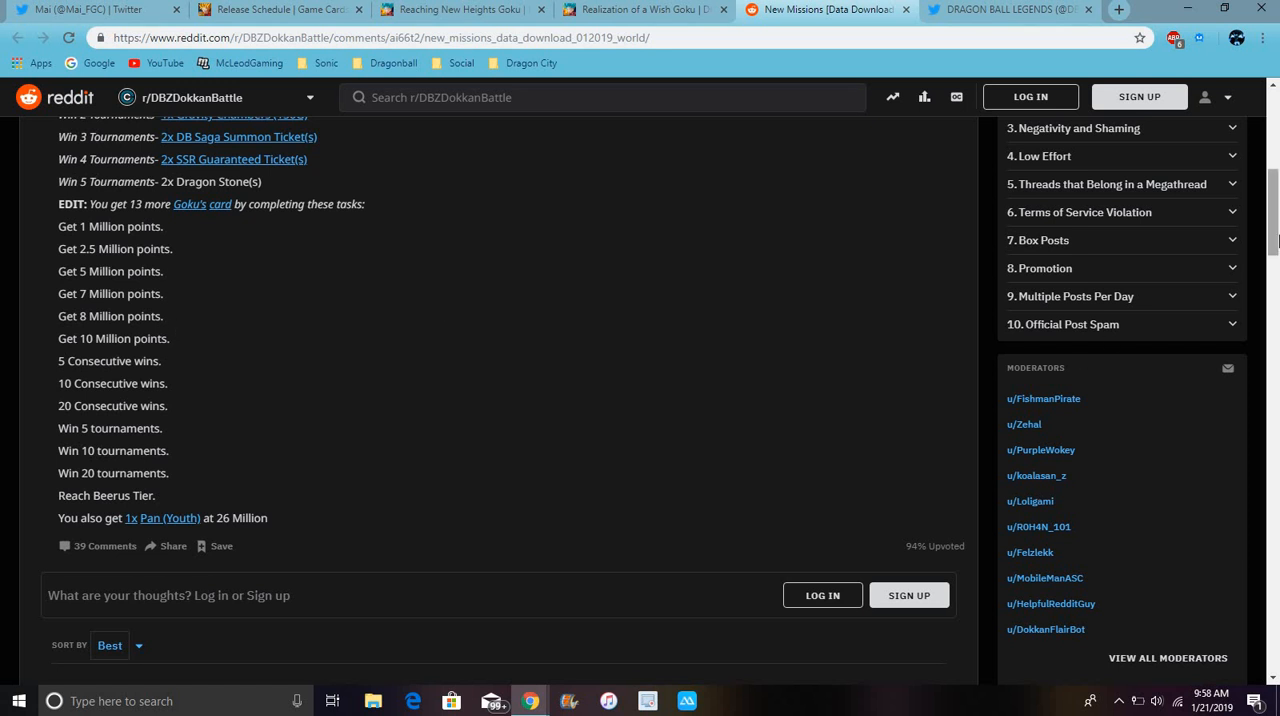
- Translate the dbz.space release schedule for 01/25/2019 into English and dismiss the translation notice
click(645, 10)
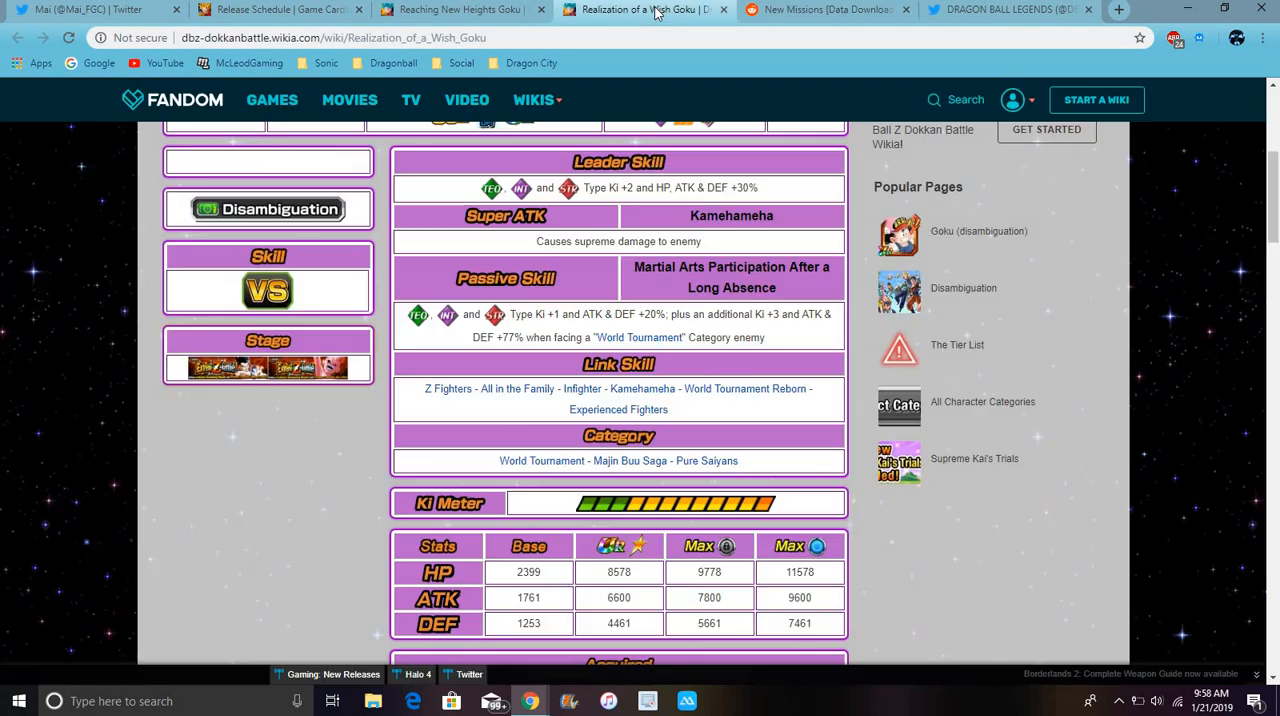
click(278, 9)
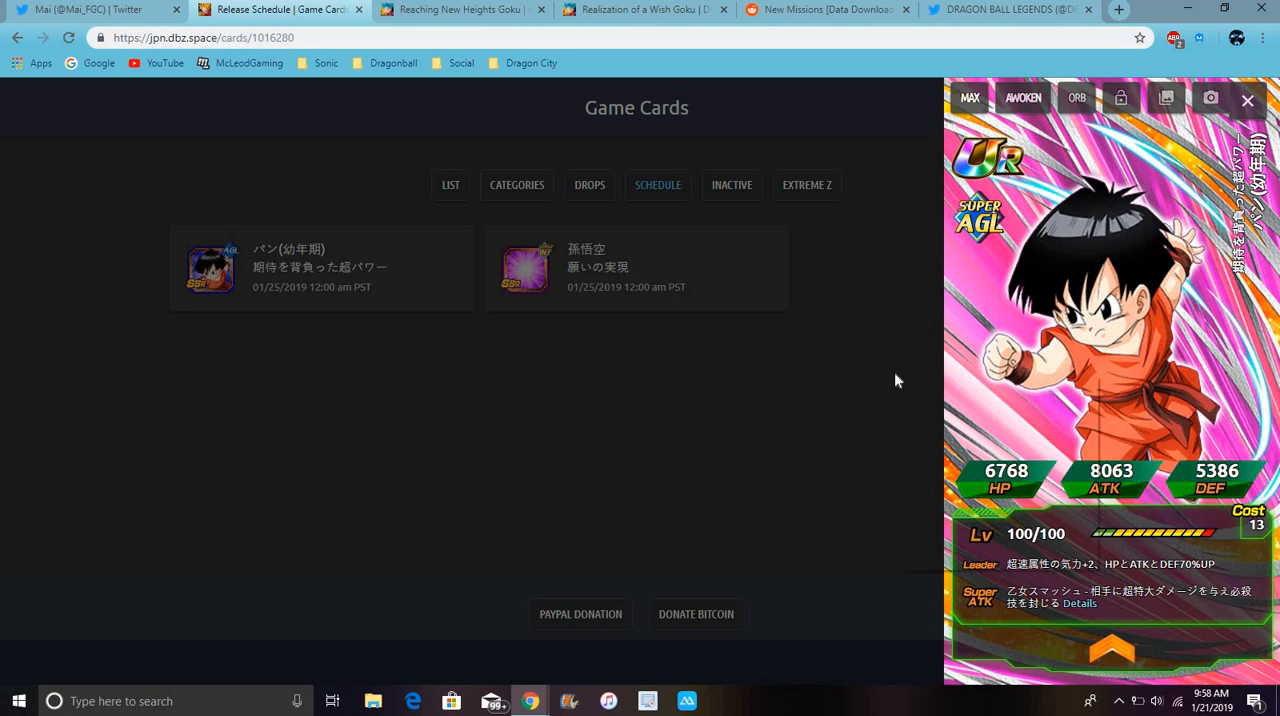
click(1113, 37)
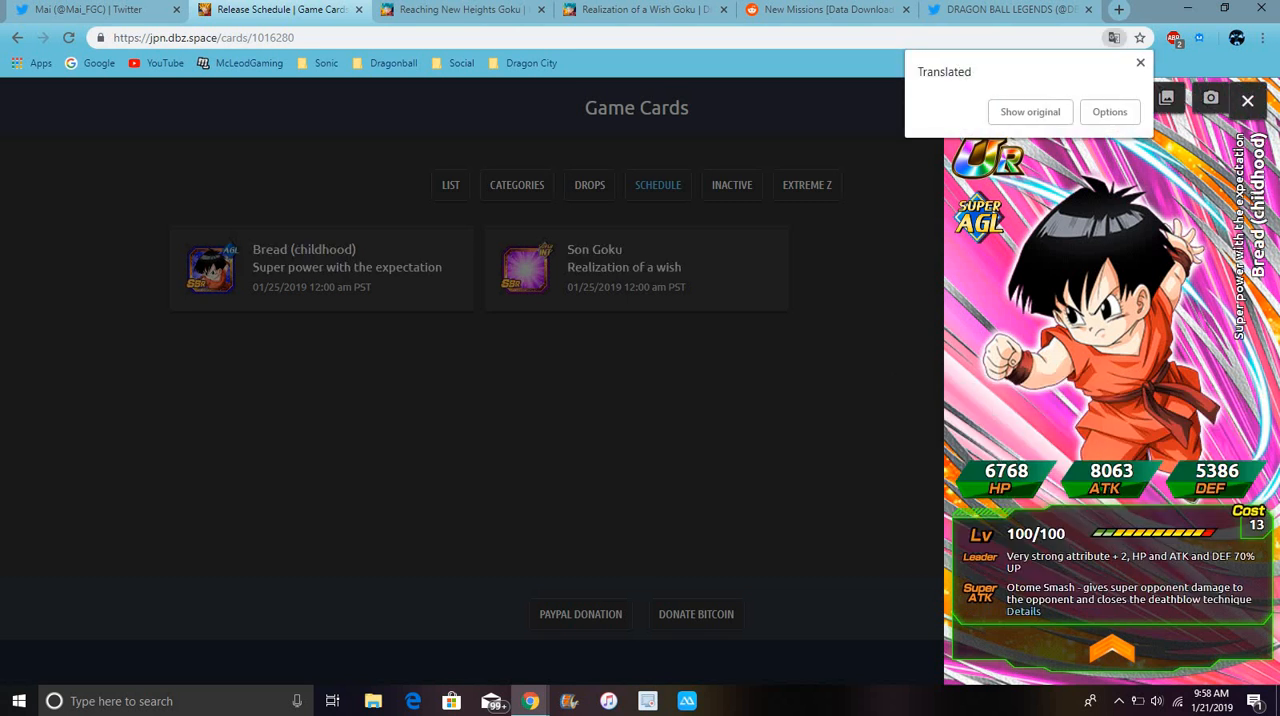
click(1140, 62)
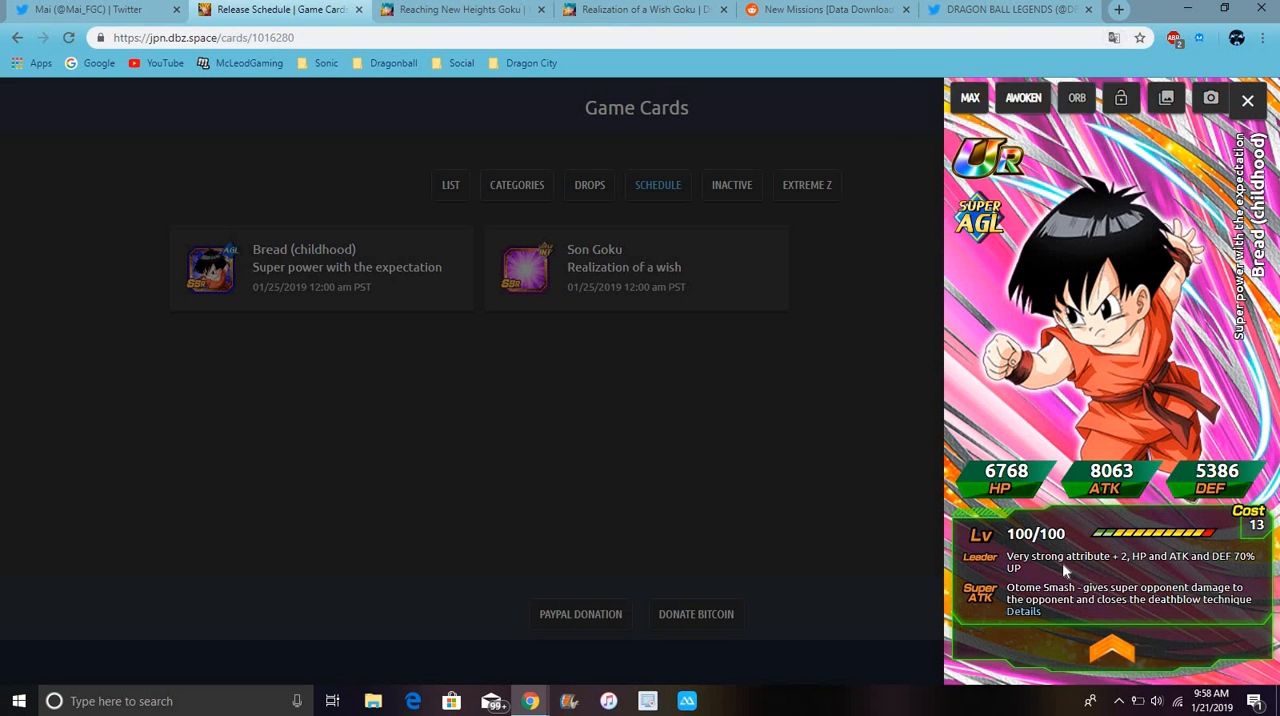
mouse_move(1210, 543)
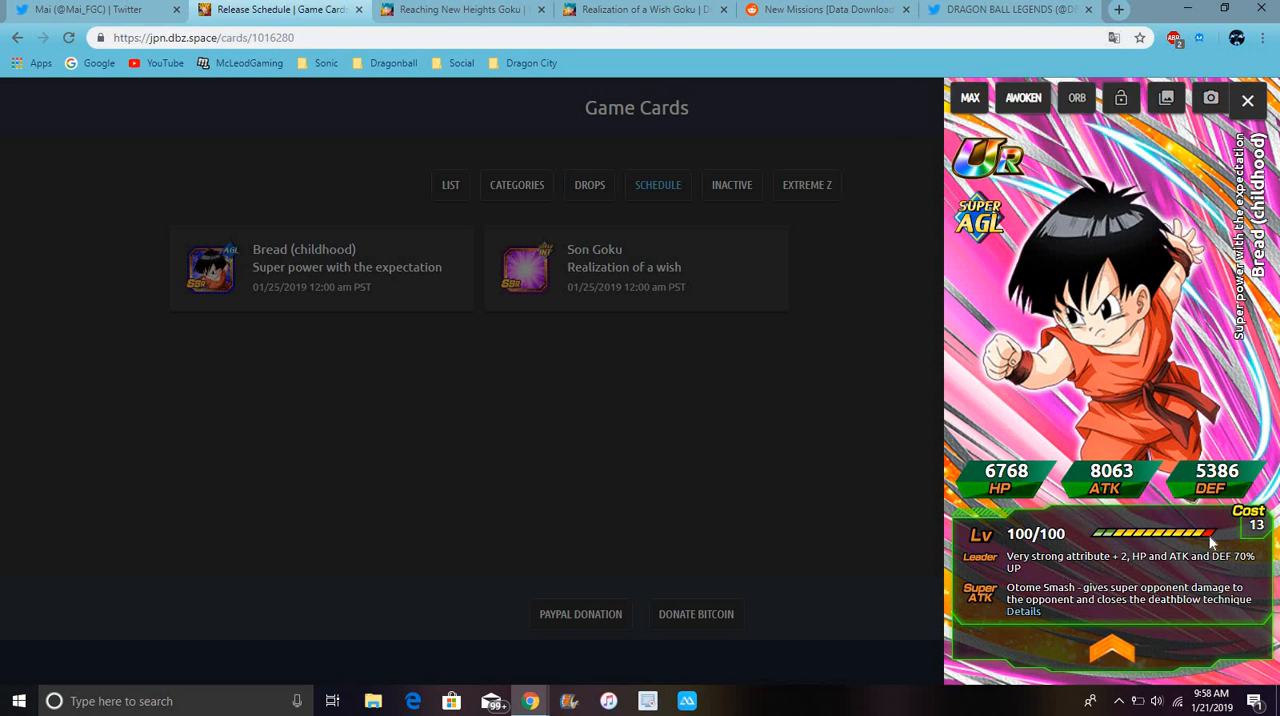
mouse_move(1145, 642)
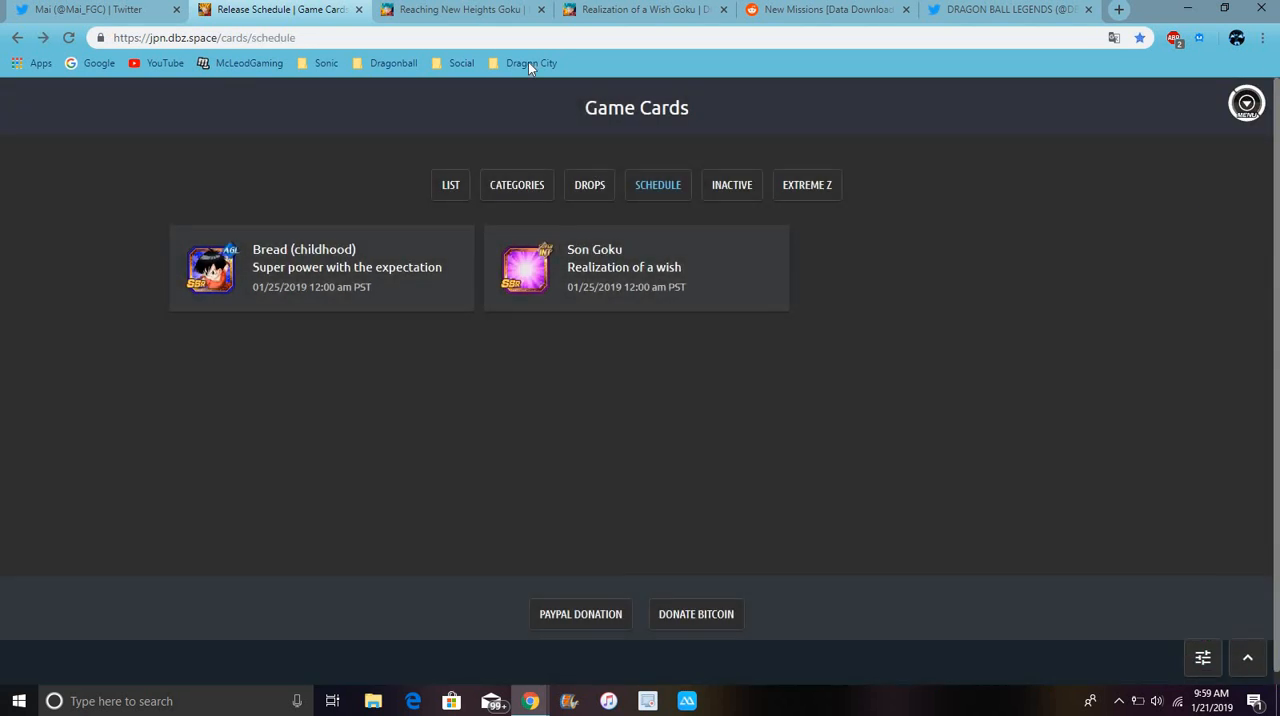
- Cycle past the Goku wiki and Dragon Ball Legends tabs to Mai_FGC's Pan data-download retweet
click(460, 9)
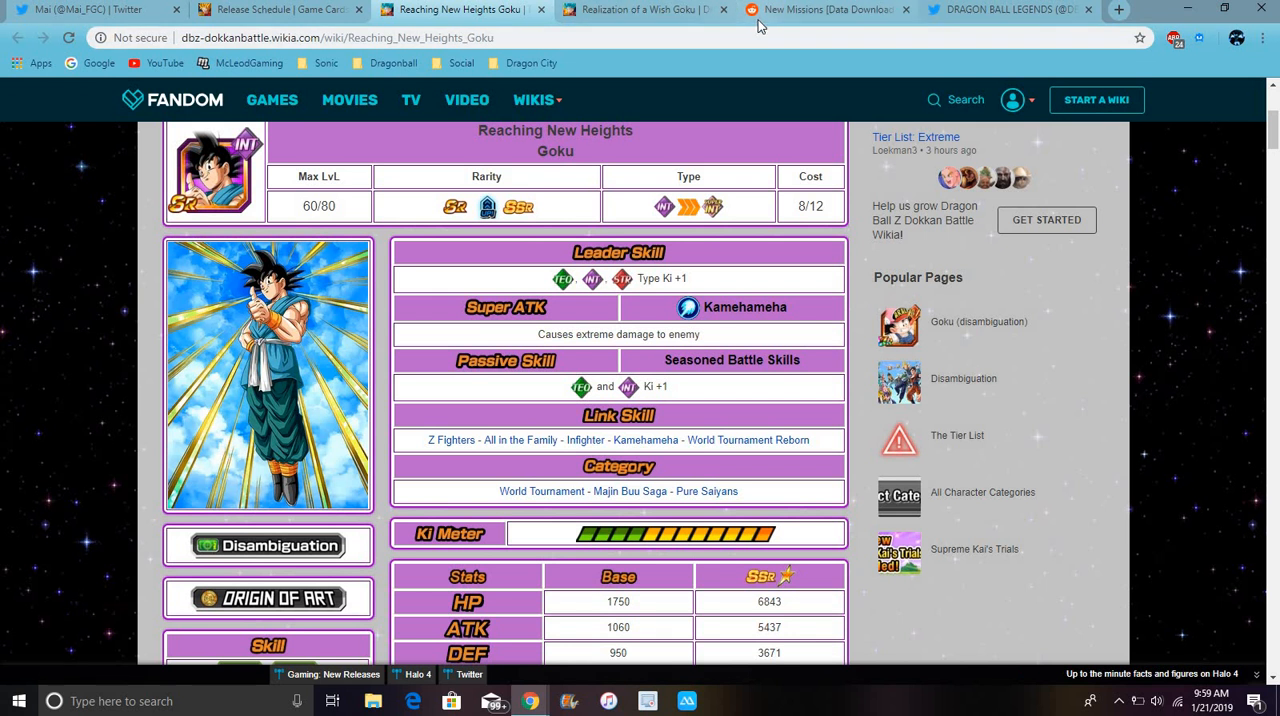
click(1000, 9)
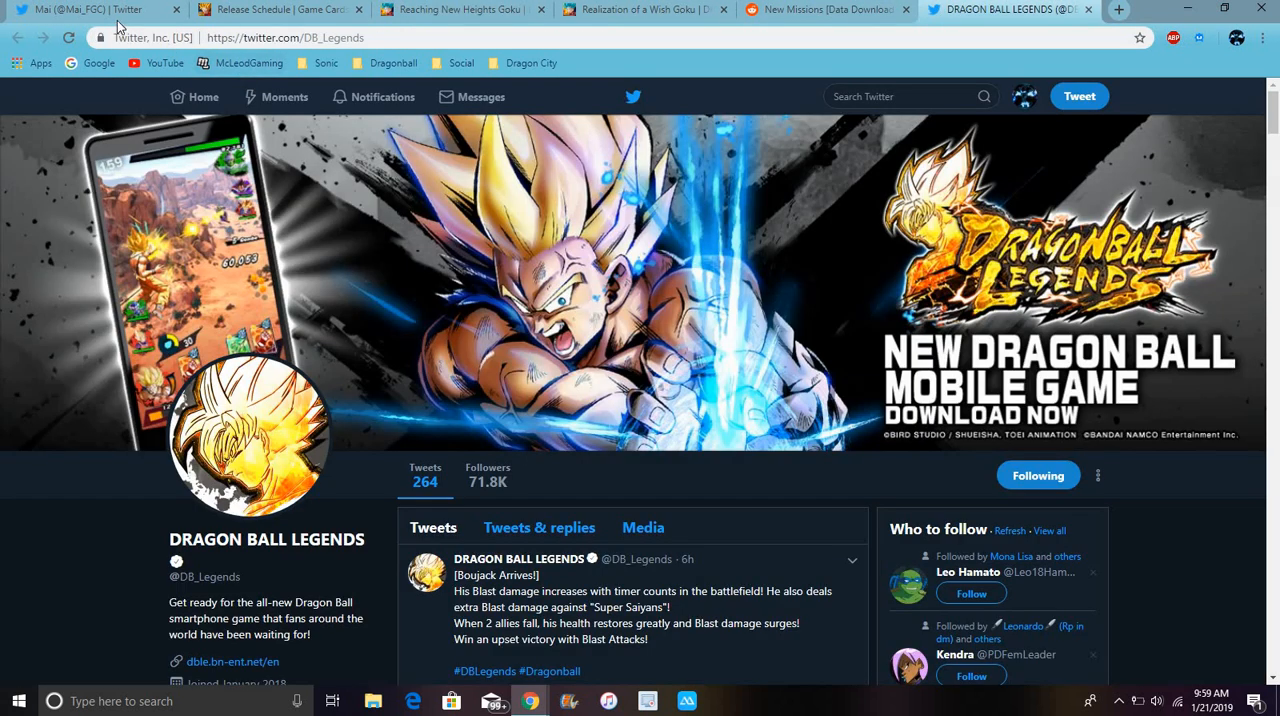
click(90, 9)
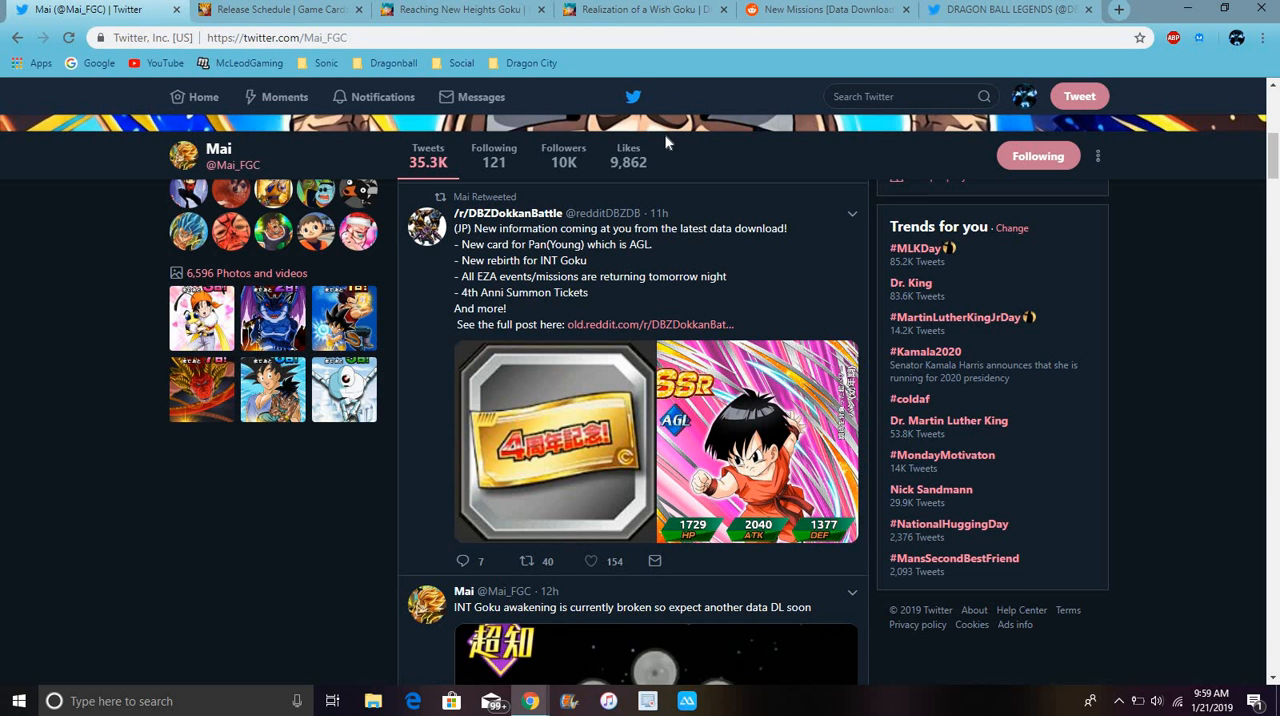
mouse_move(650, 324)
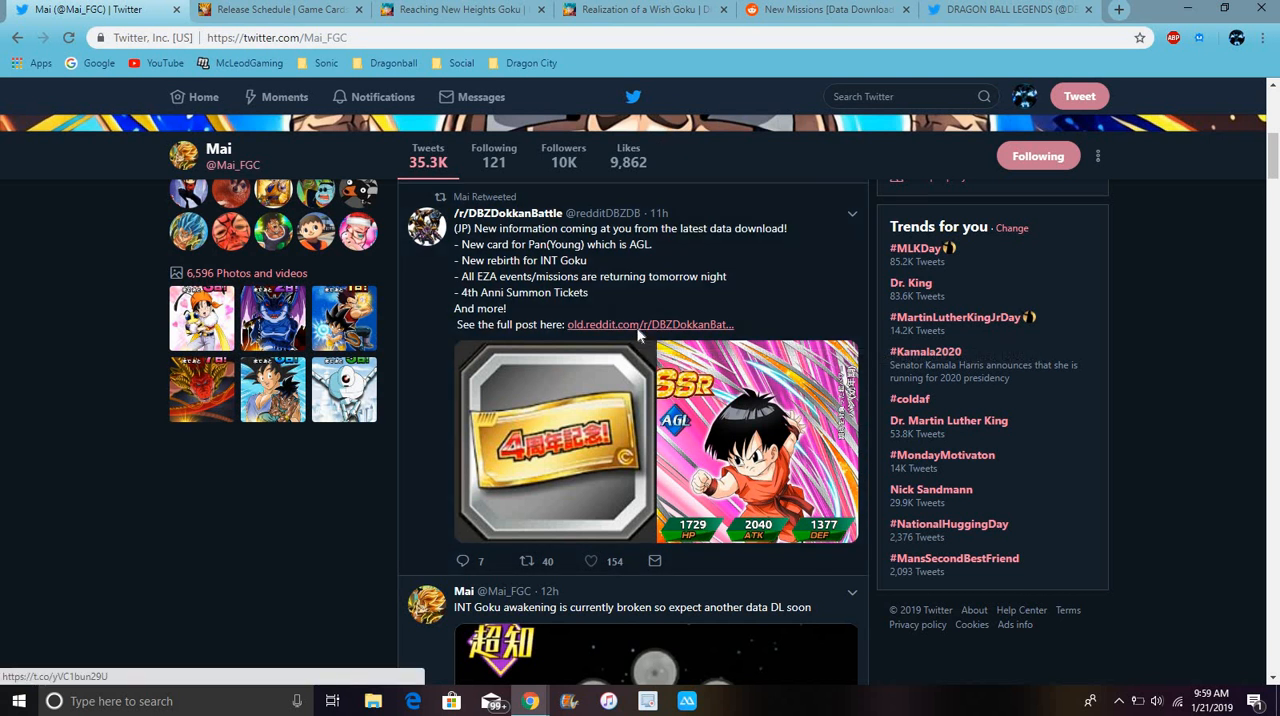
- Read the old.reddit Japan Data Download 1/20/2019 Pan (Youth) and Goku details, then return to Twitter
click(650, 324)
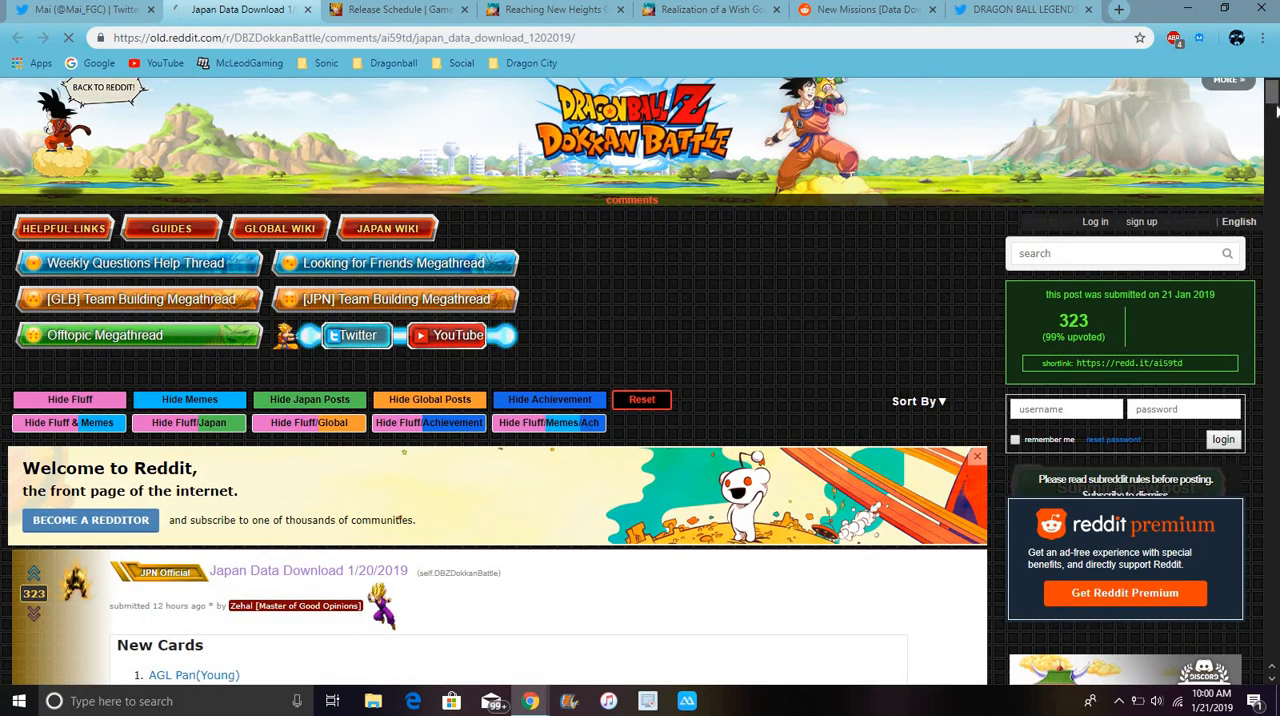
scroll(down, 3)
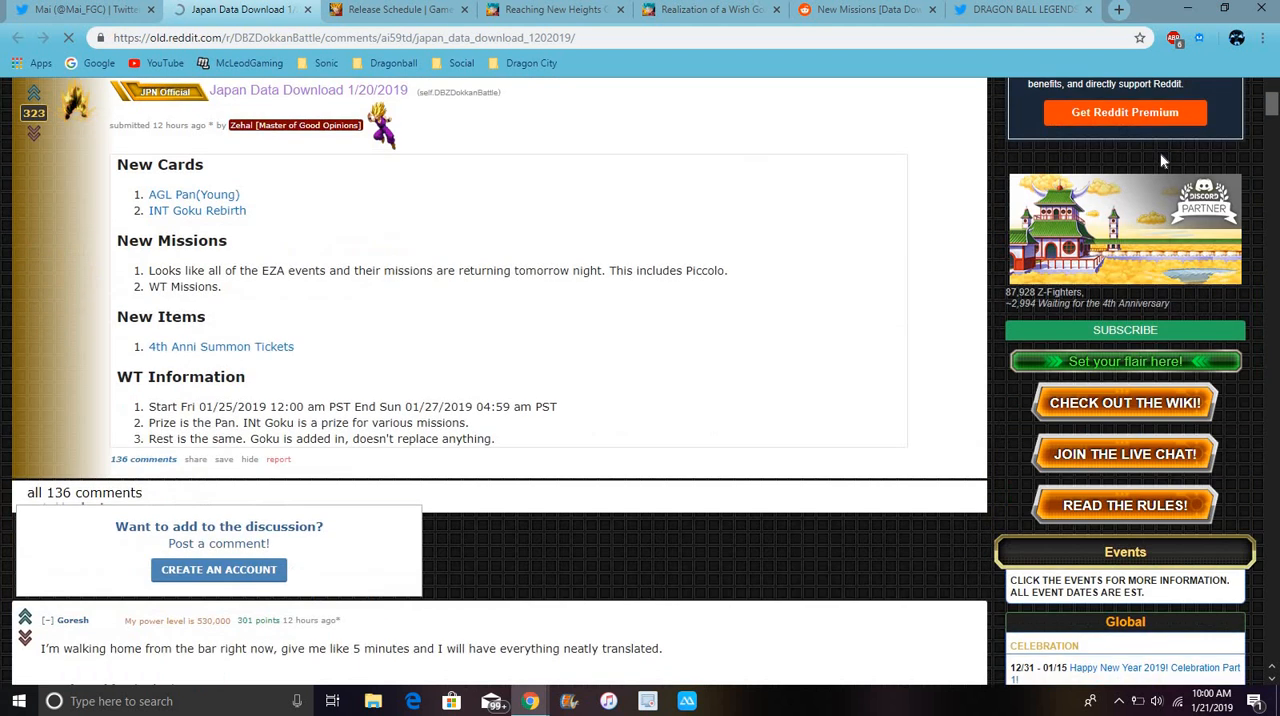
scroll(down, 3)
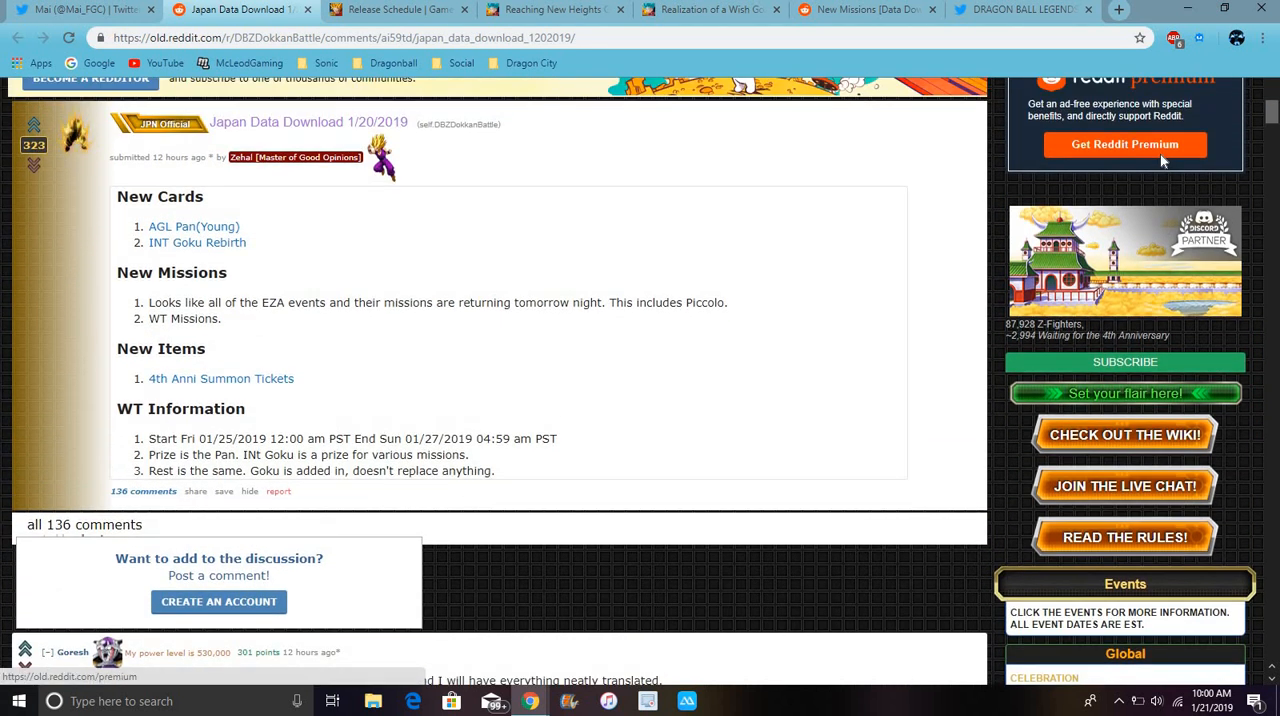
scroll(down, 3)
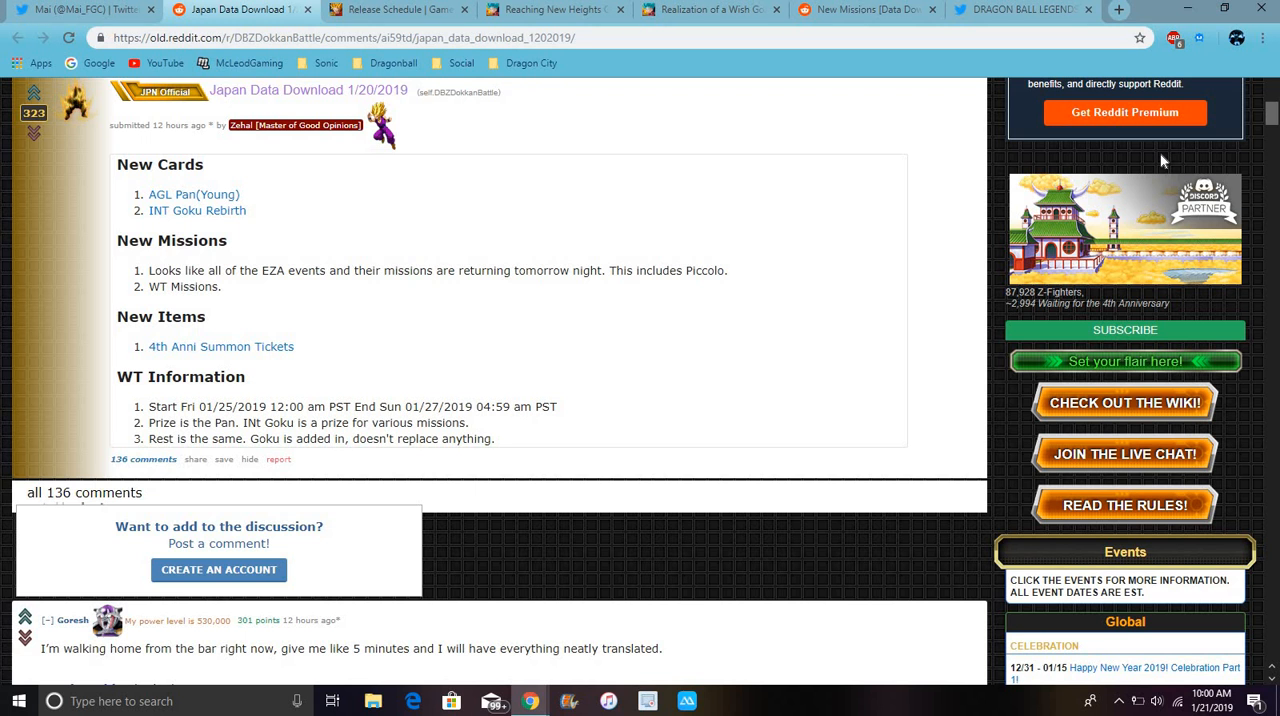
scroll(down, 3)
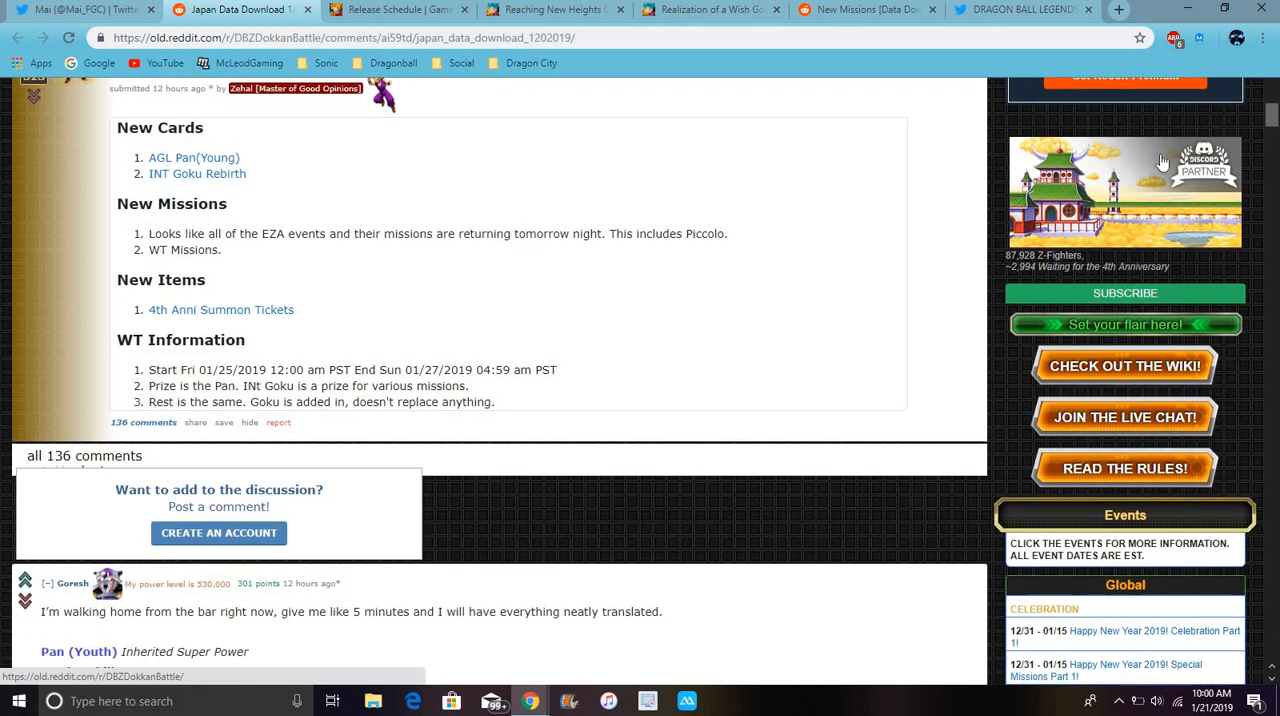
scroll(down, 3)
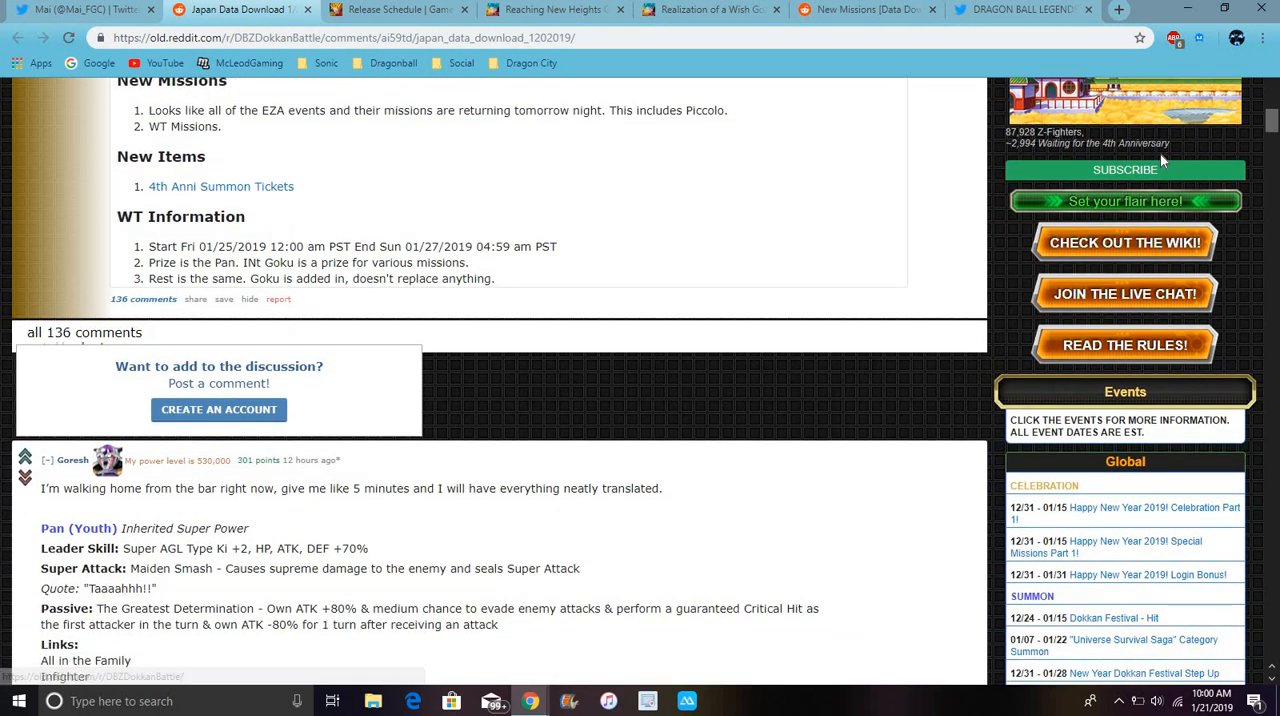
scroll(down, 3)
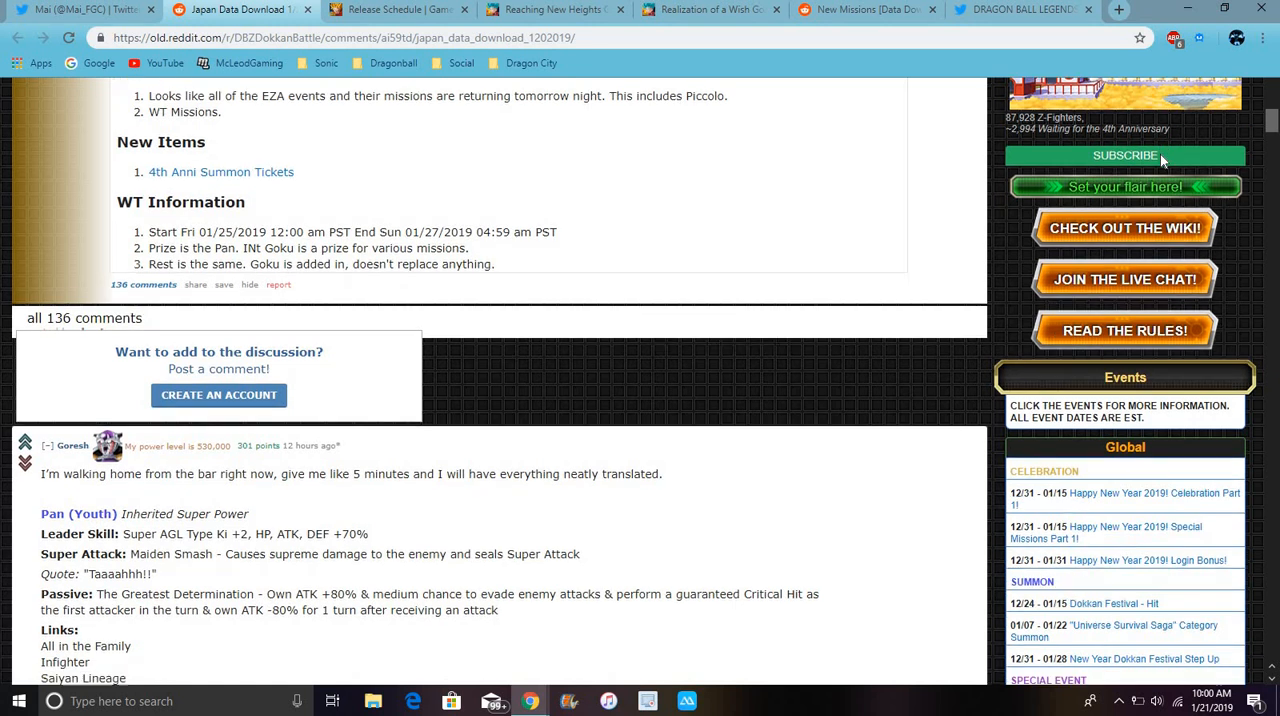
scroll(down, 3)
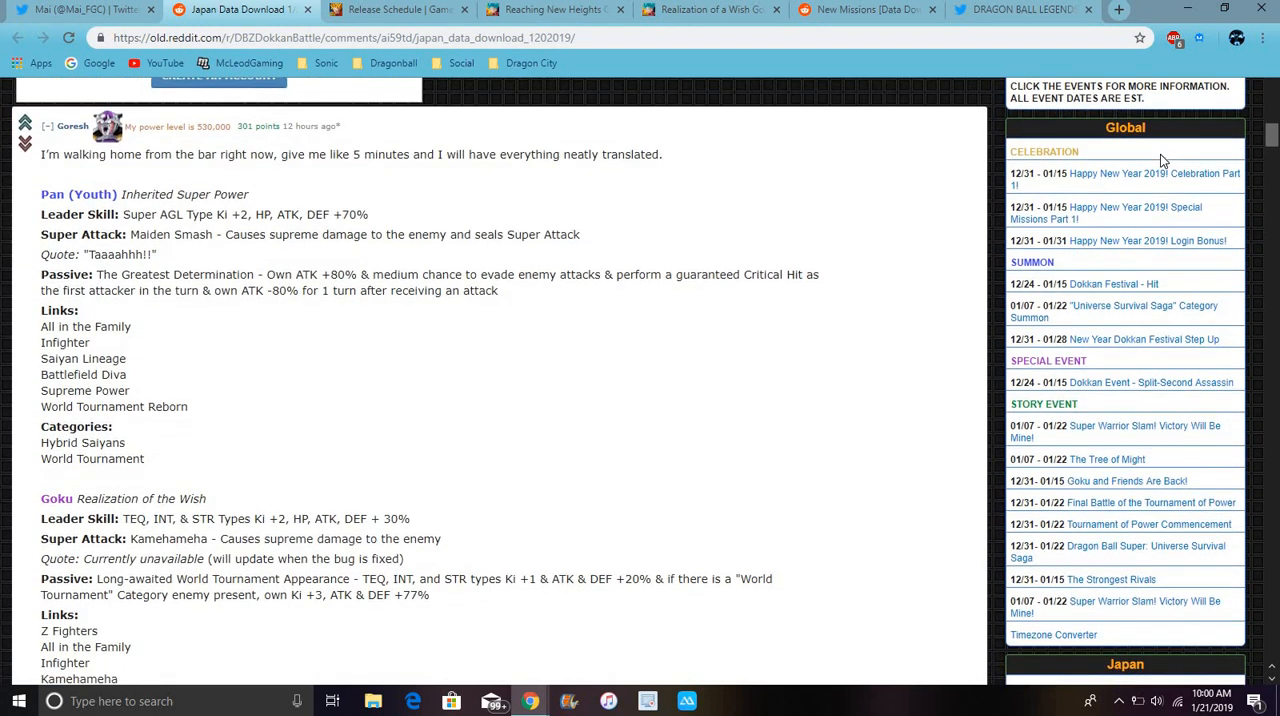
scroll(down, 3)
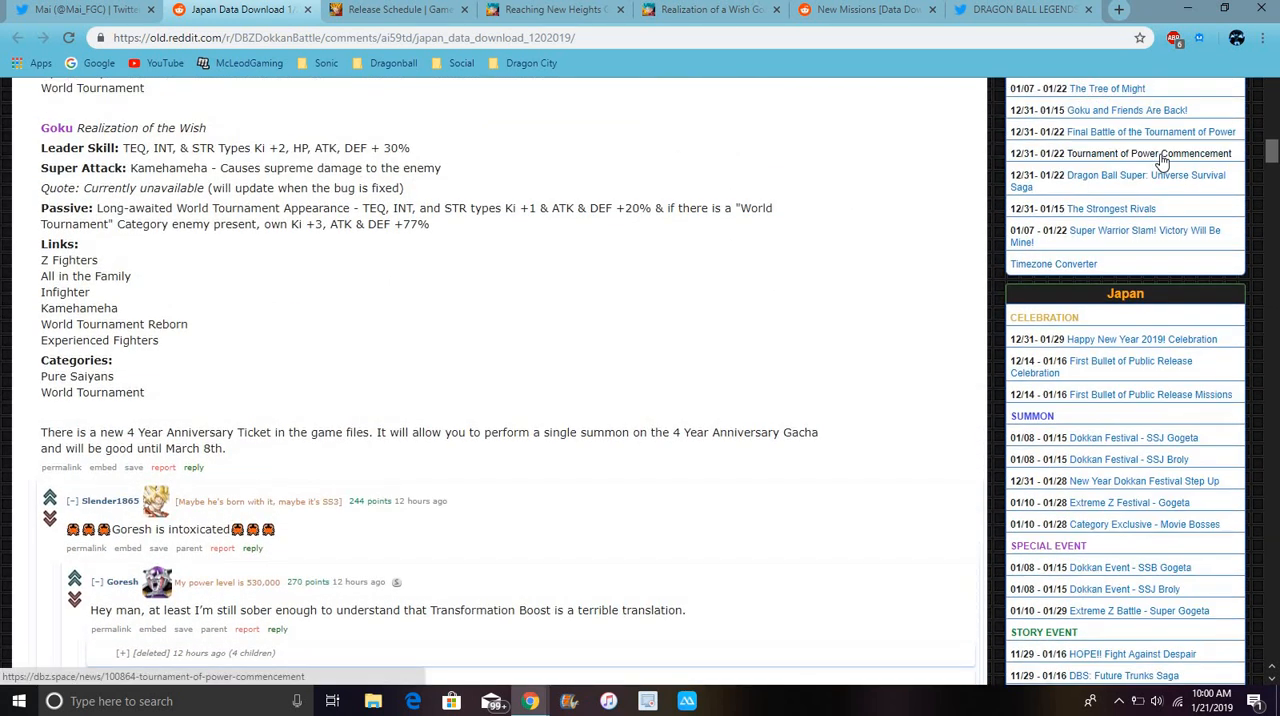
scroll(down, 3)
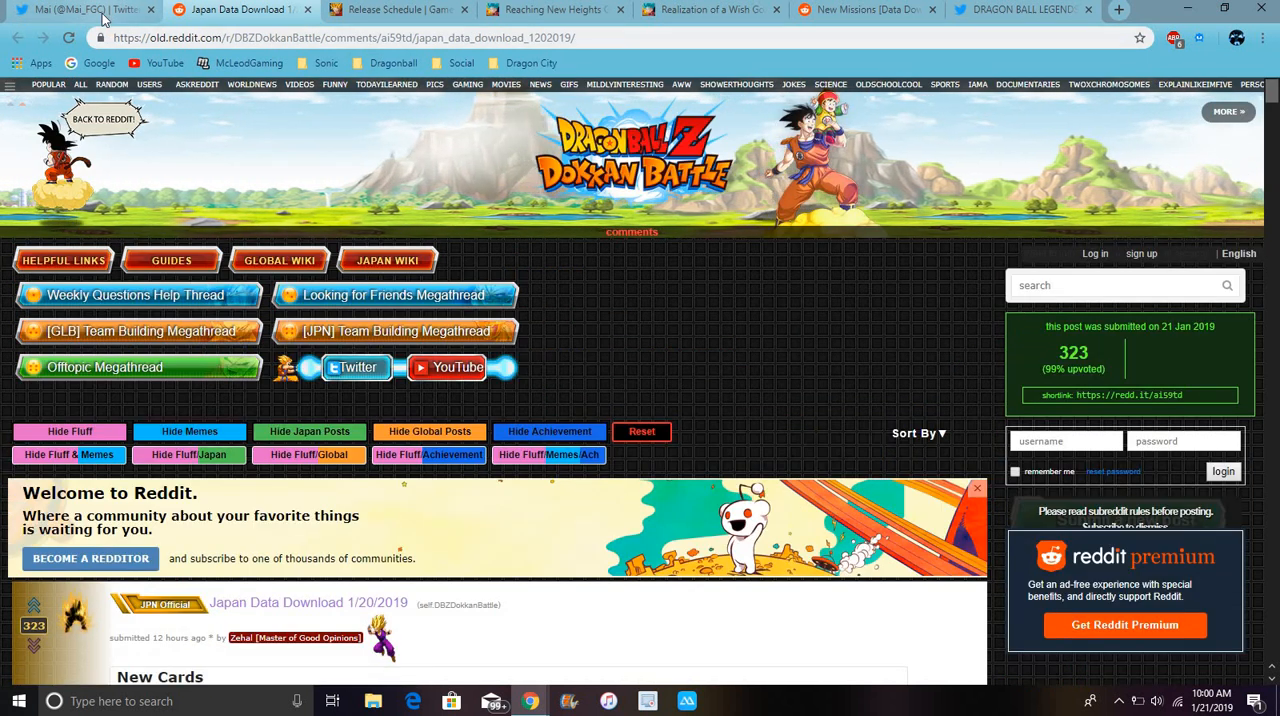
click(80, 9)
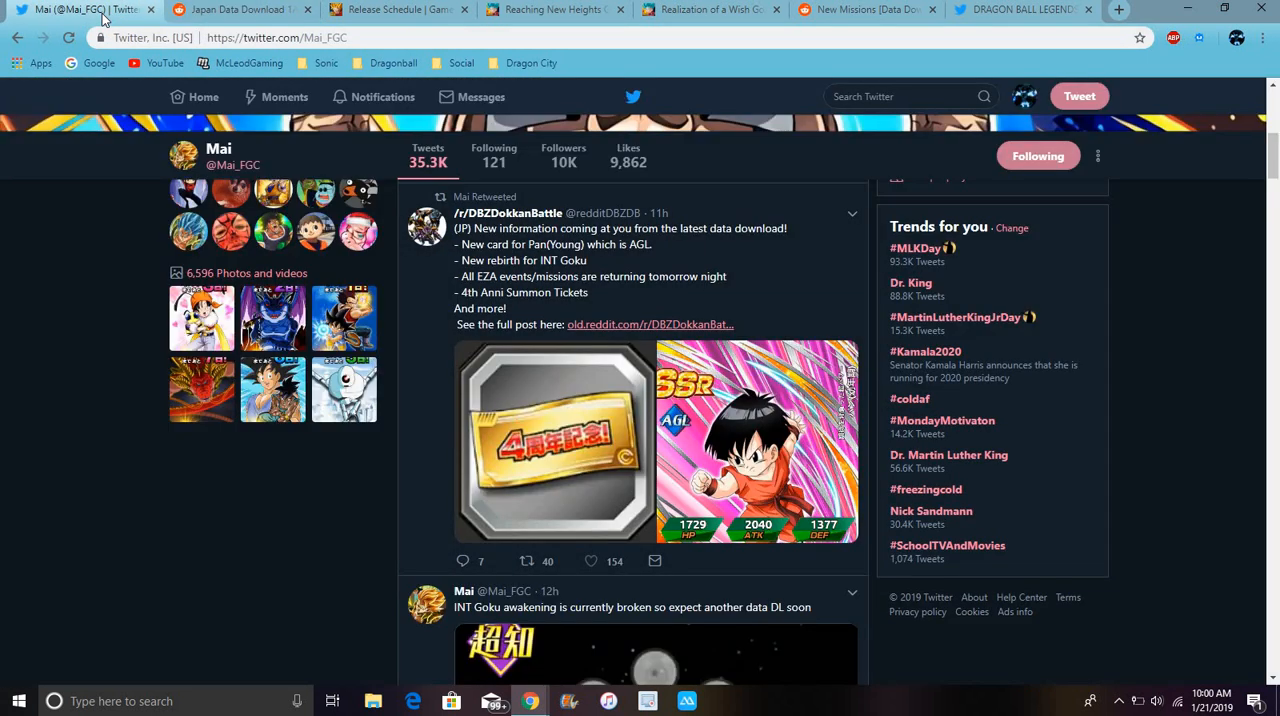